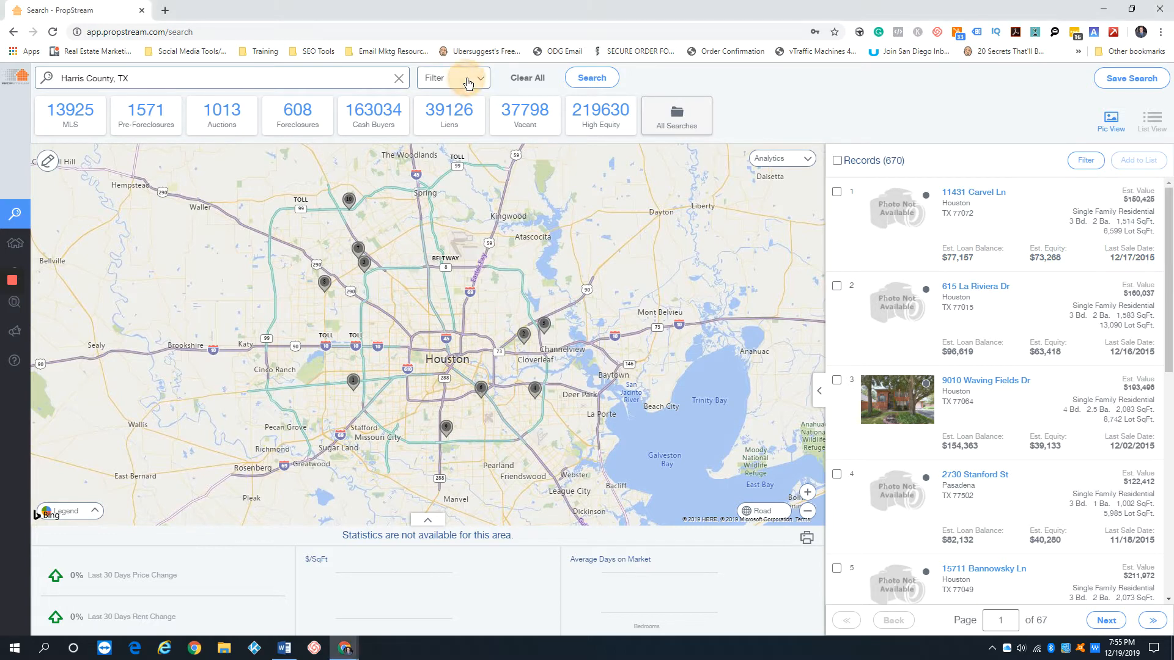
Open Search Options and toggle Owner Occupied on, then back to Any.
left_click(453, 77)
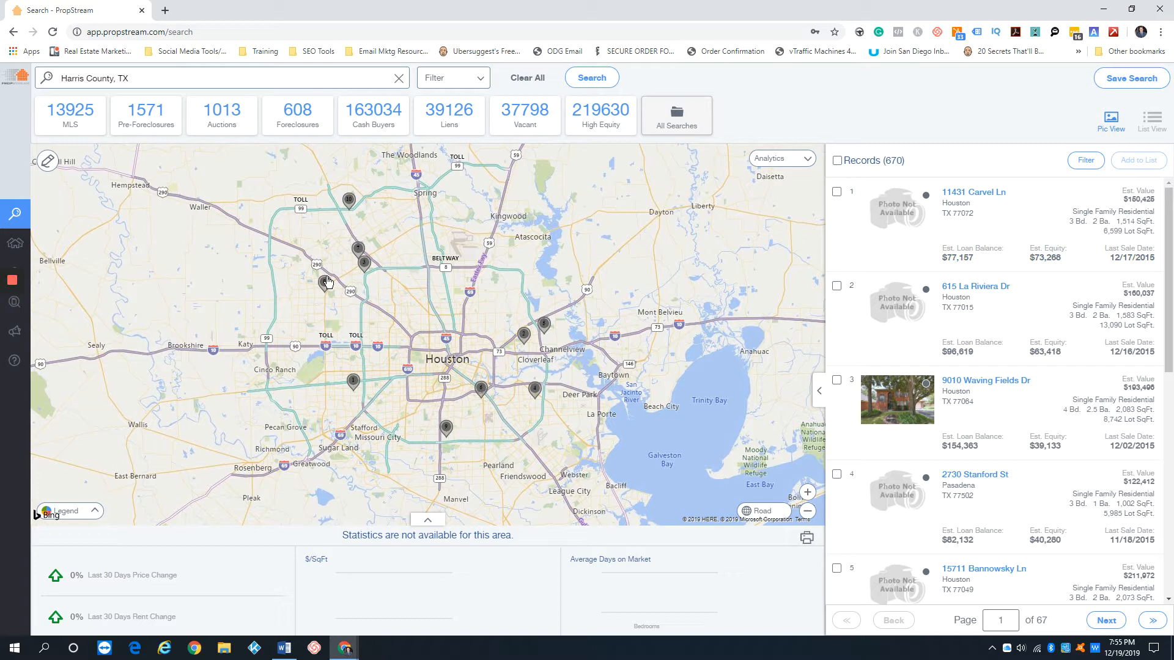
mouse_move(372, 200)
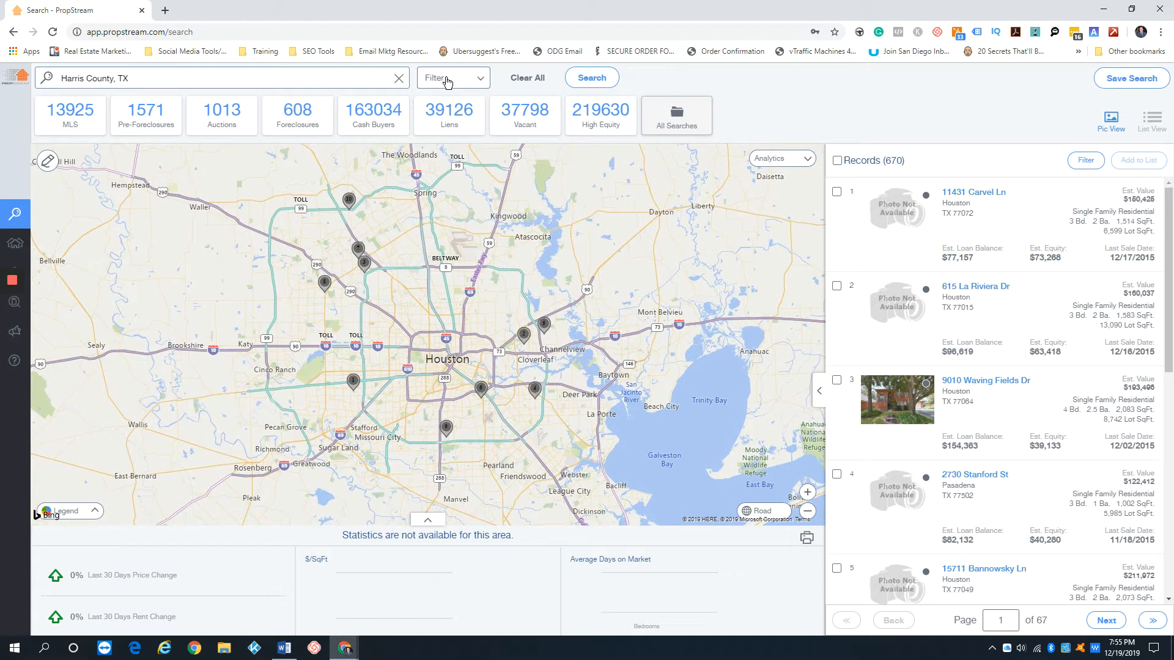
left_click(448, 77)
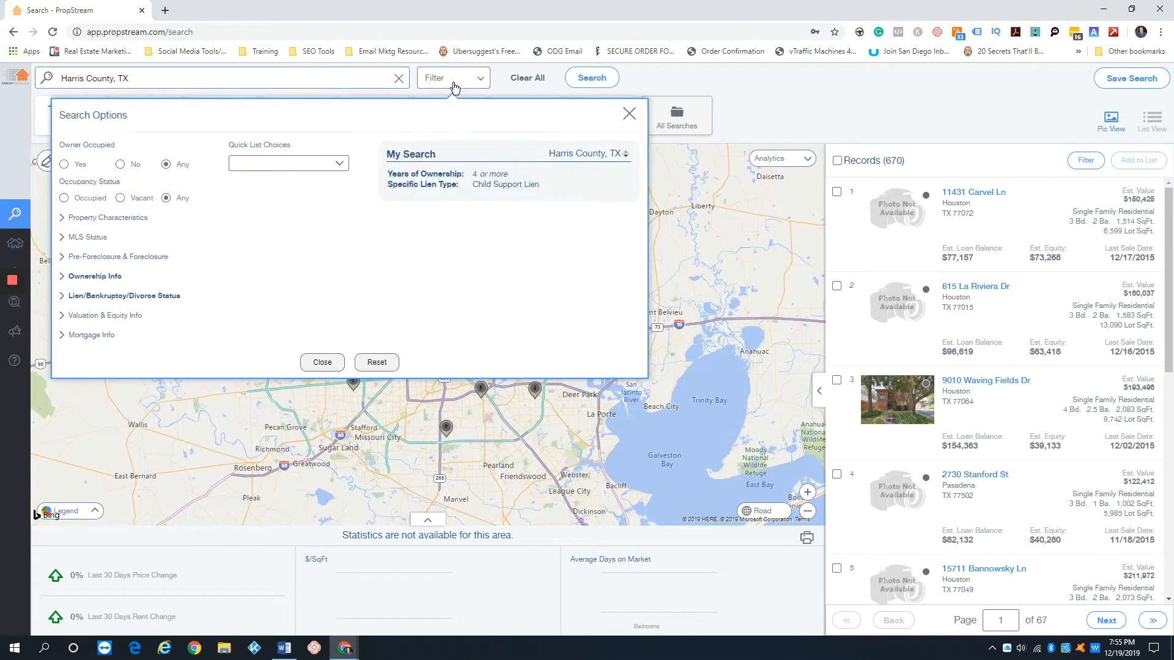
mouse_move(200, 138)
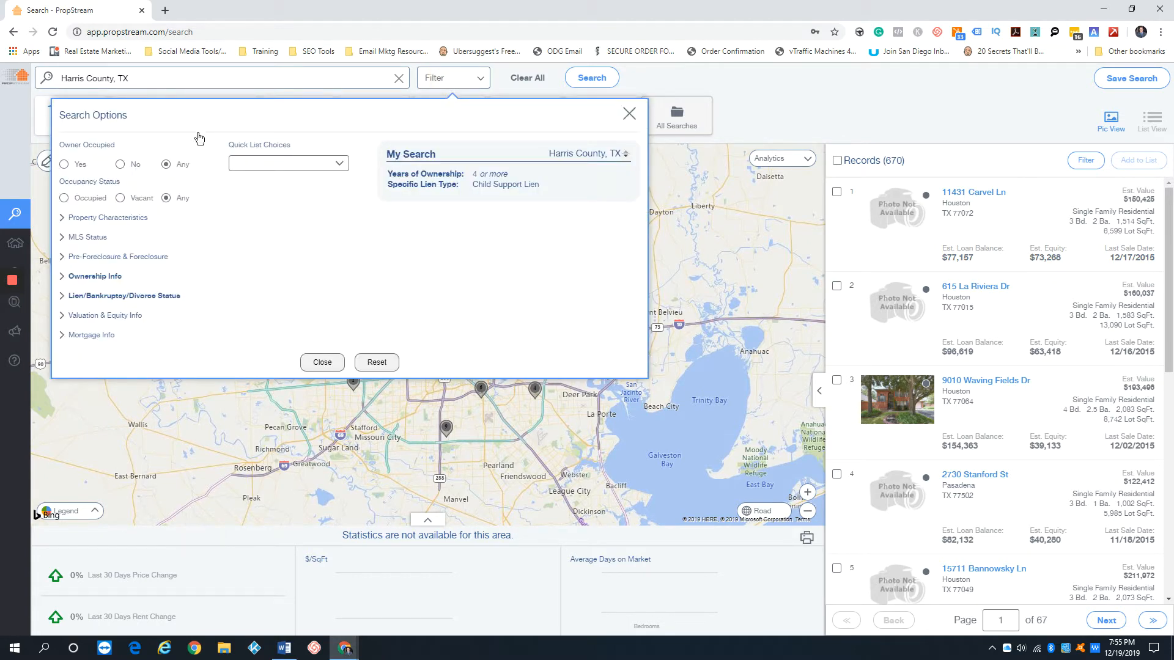
left_click(64, 164)
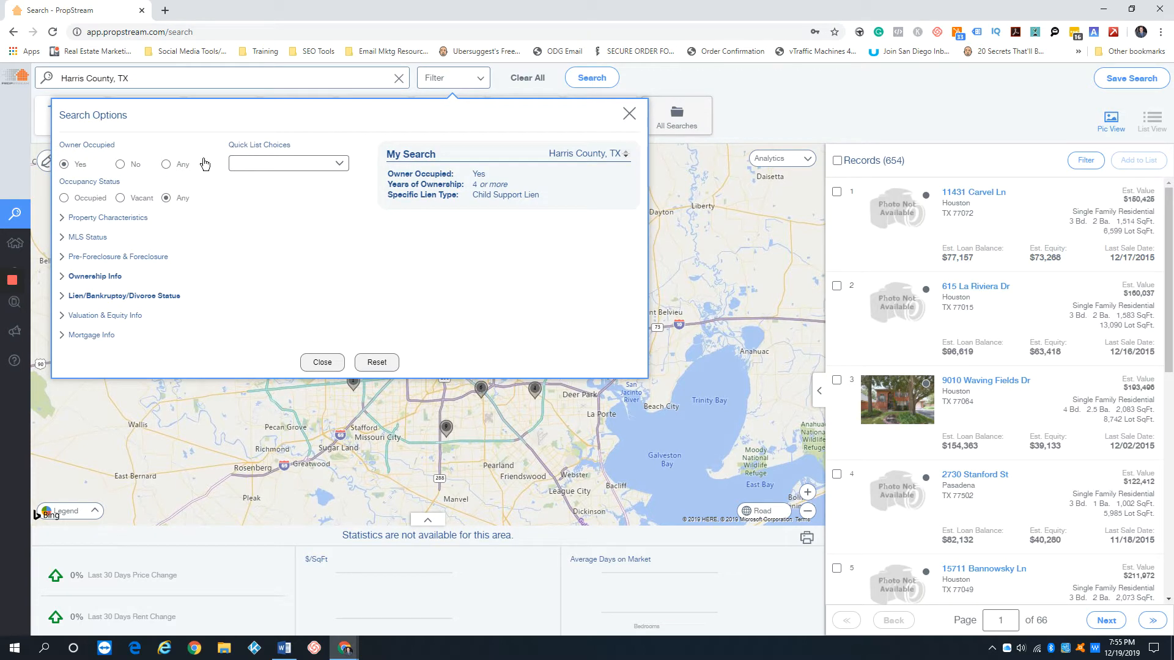
left_click(165, 164)
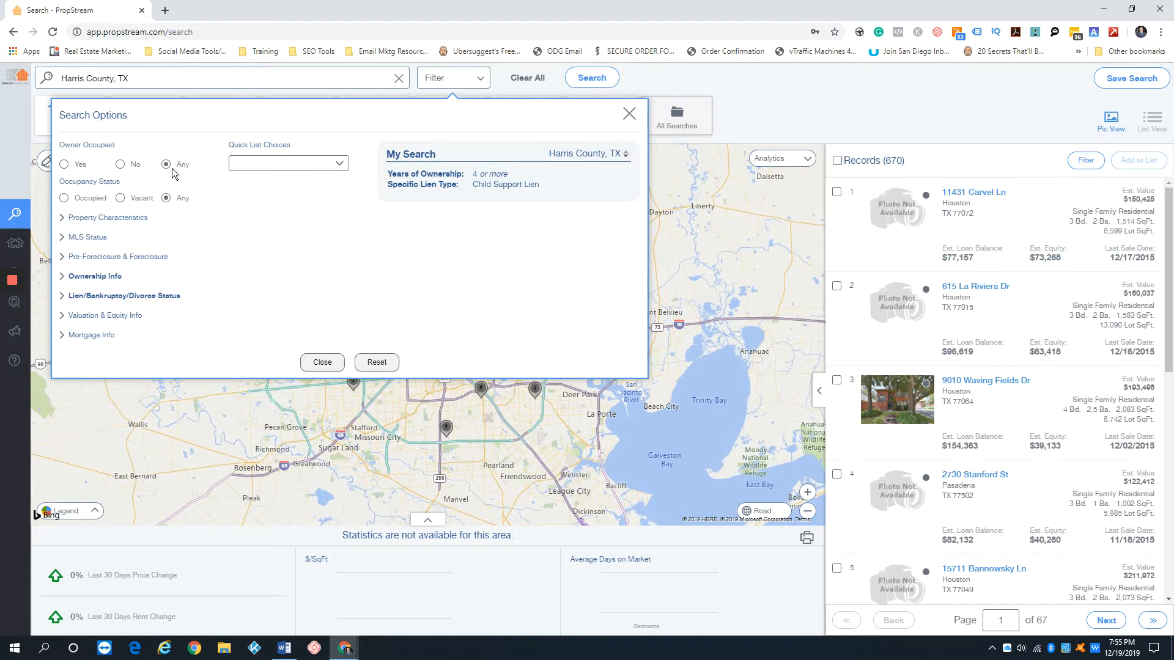
mouse_move(153, 142)
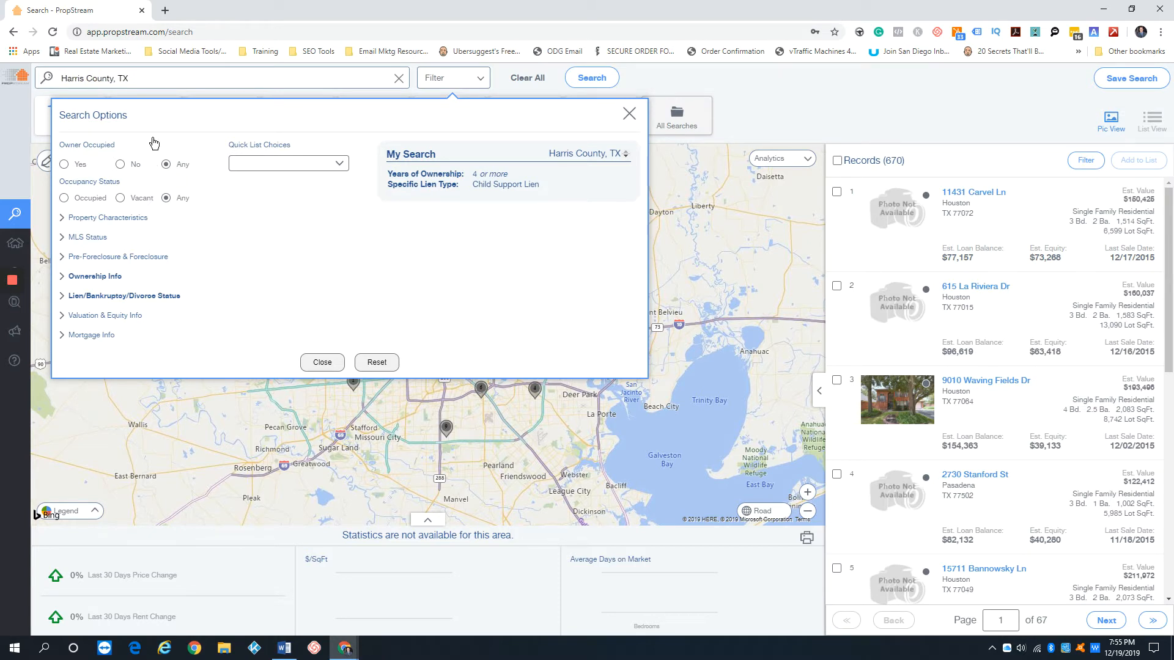
mouse_move(129, 240)
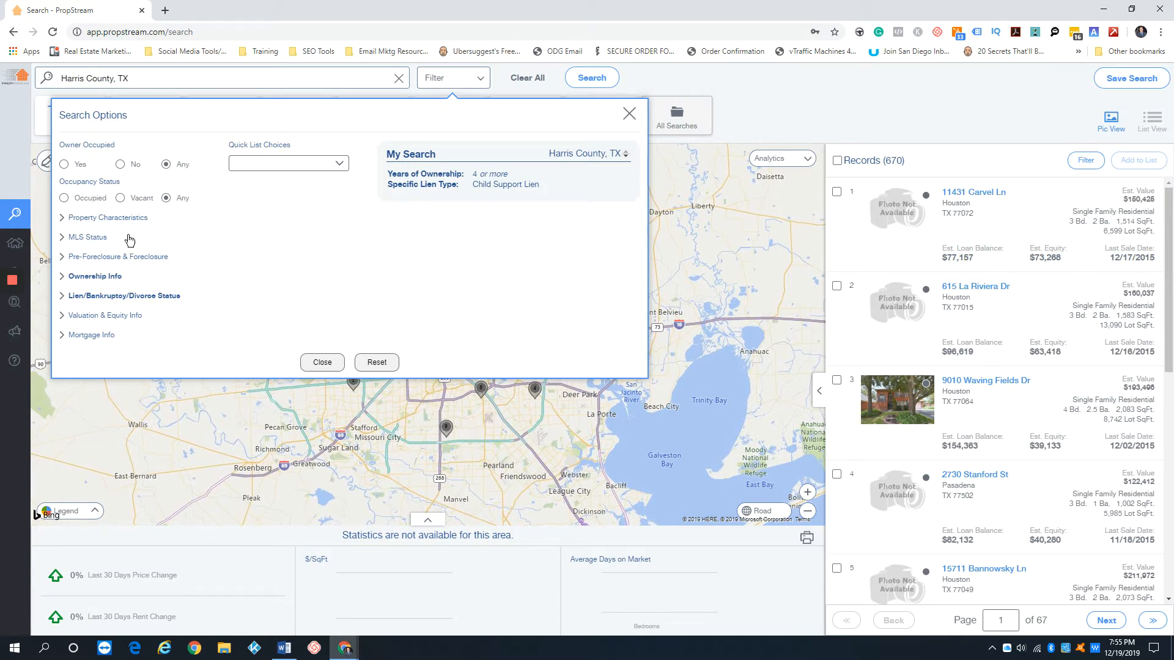
Set Property Type to Single Family and MLS On Market to No.
left_click(109, 217)
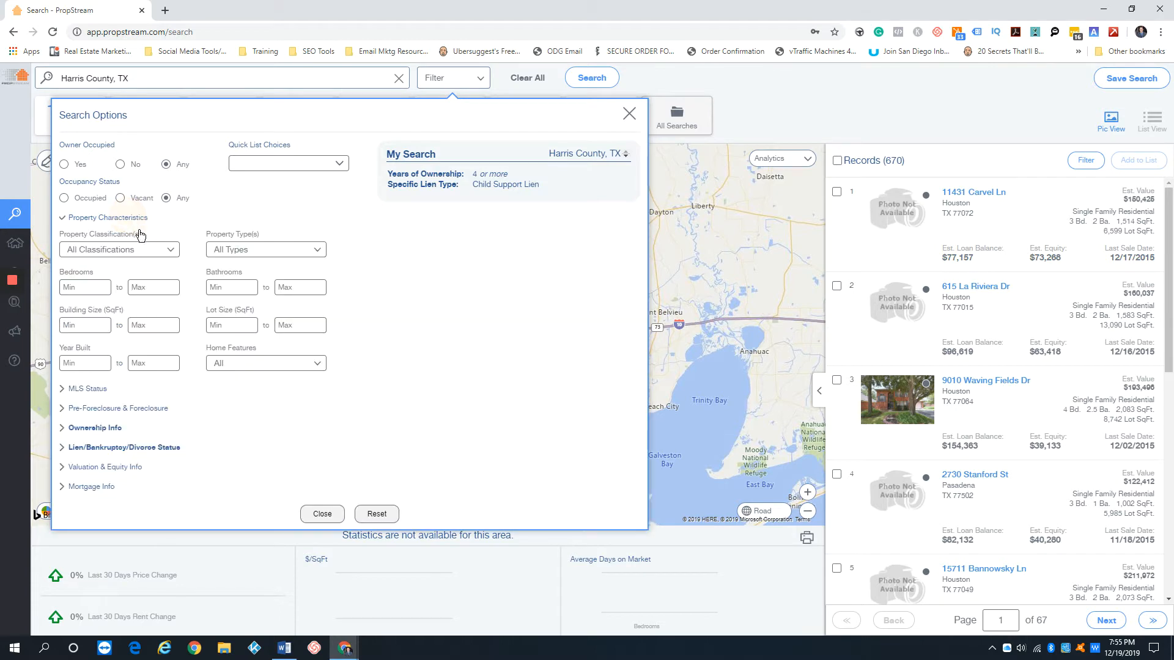
left_click(265, 250)
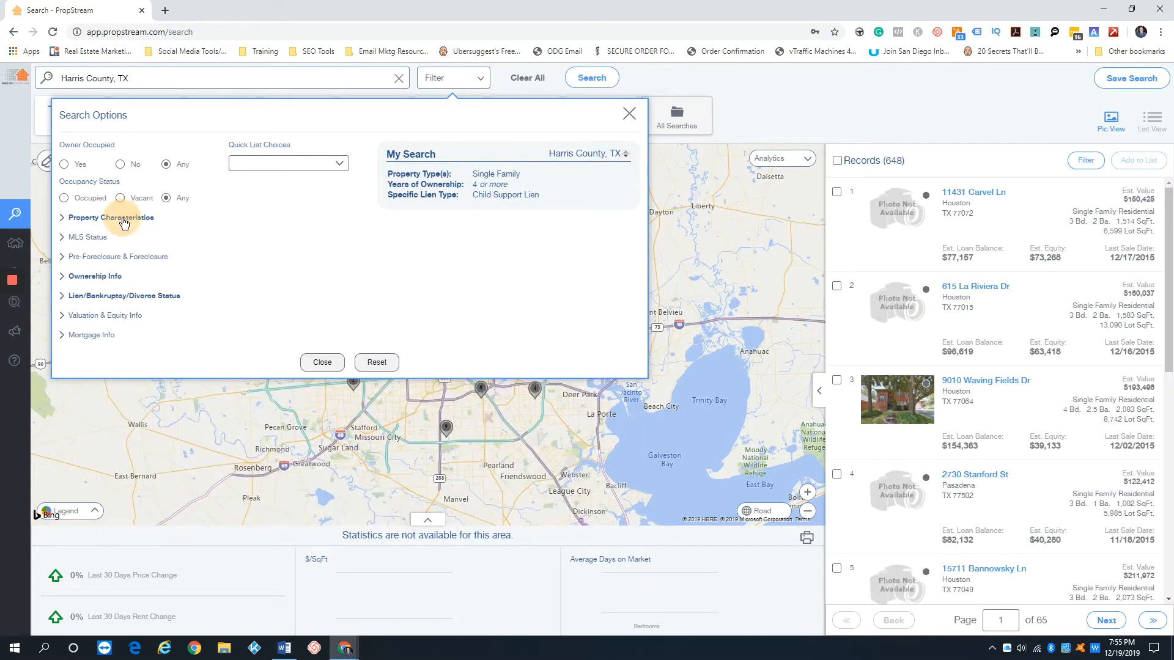
left_click(86, 237)
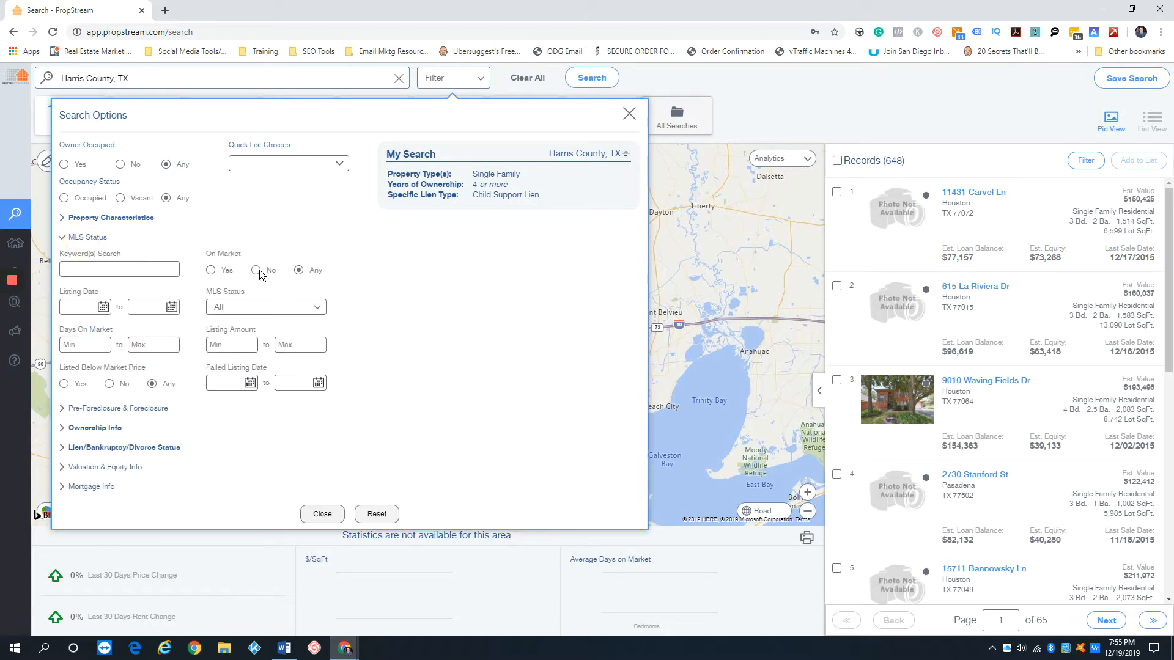
left_click(256, 271)
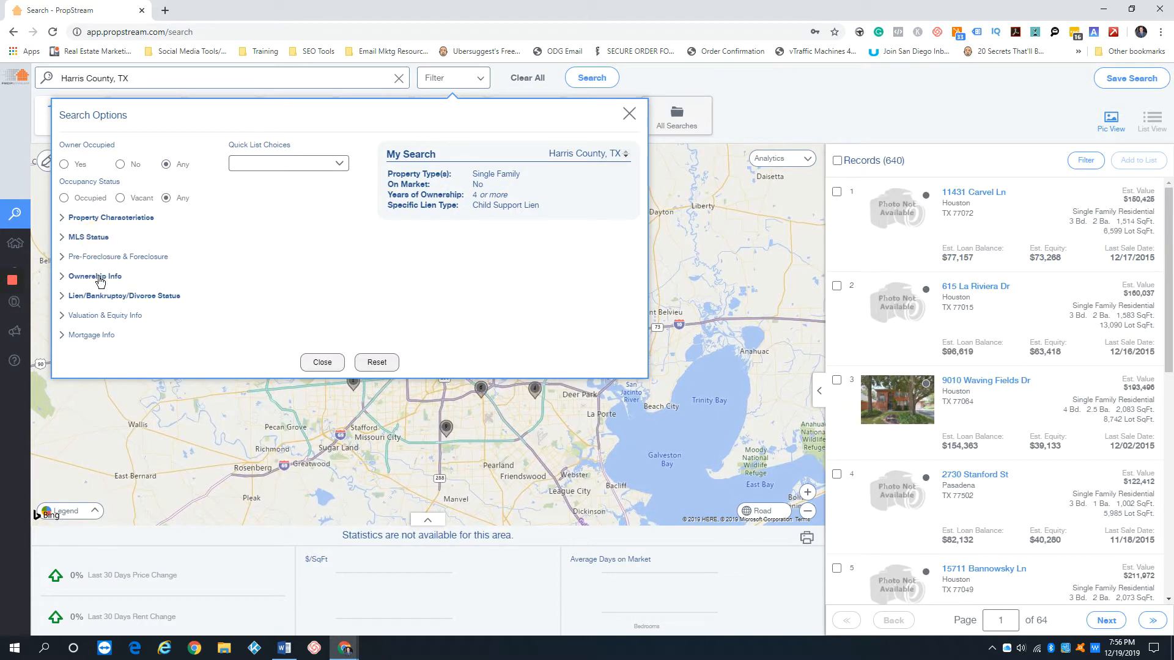
Change the Years of Ownership minimum from 4 to 2, giving 765 records.
left_click(95, 276)
type("2")
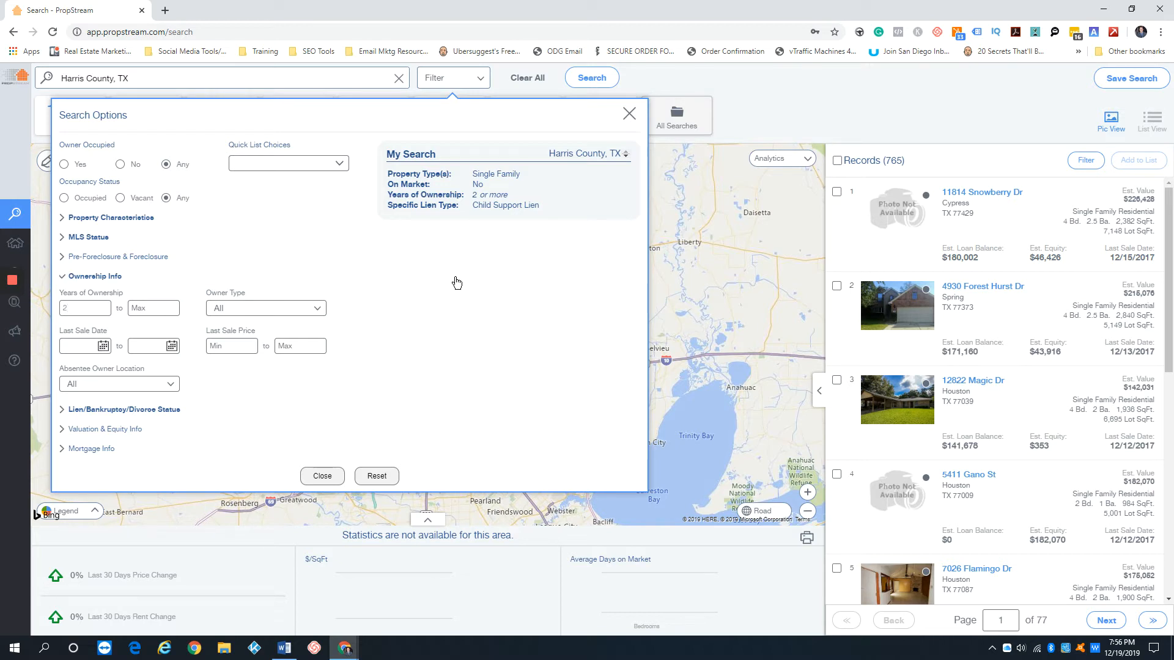
left_click(85, 307)
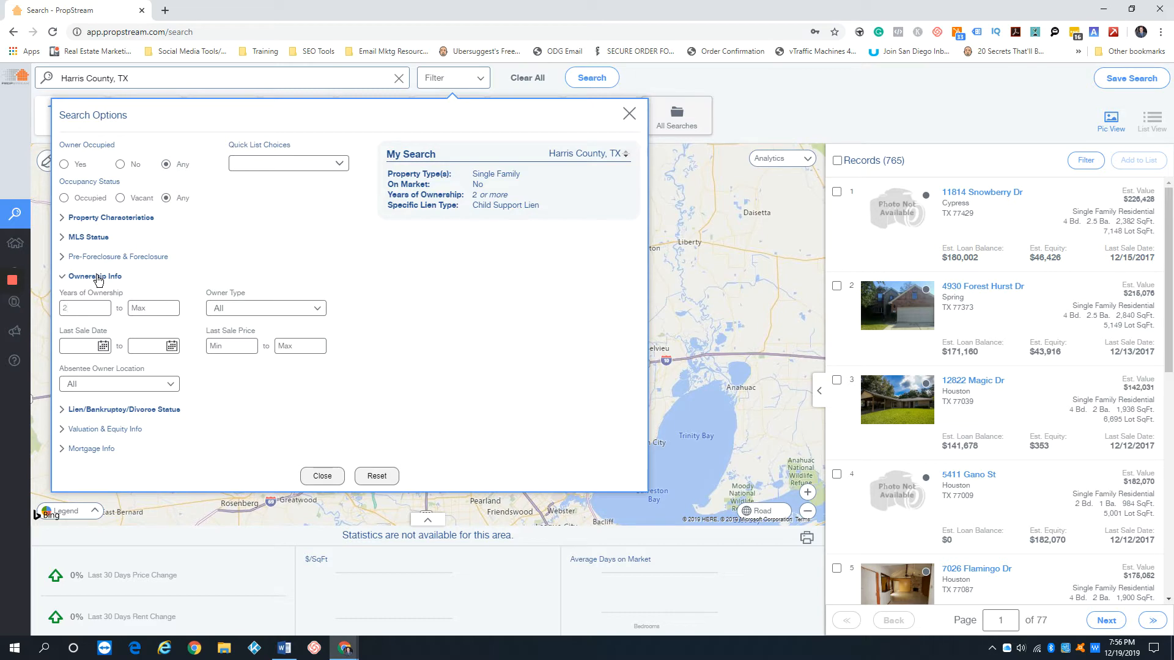
left_click(94, 276)
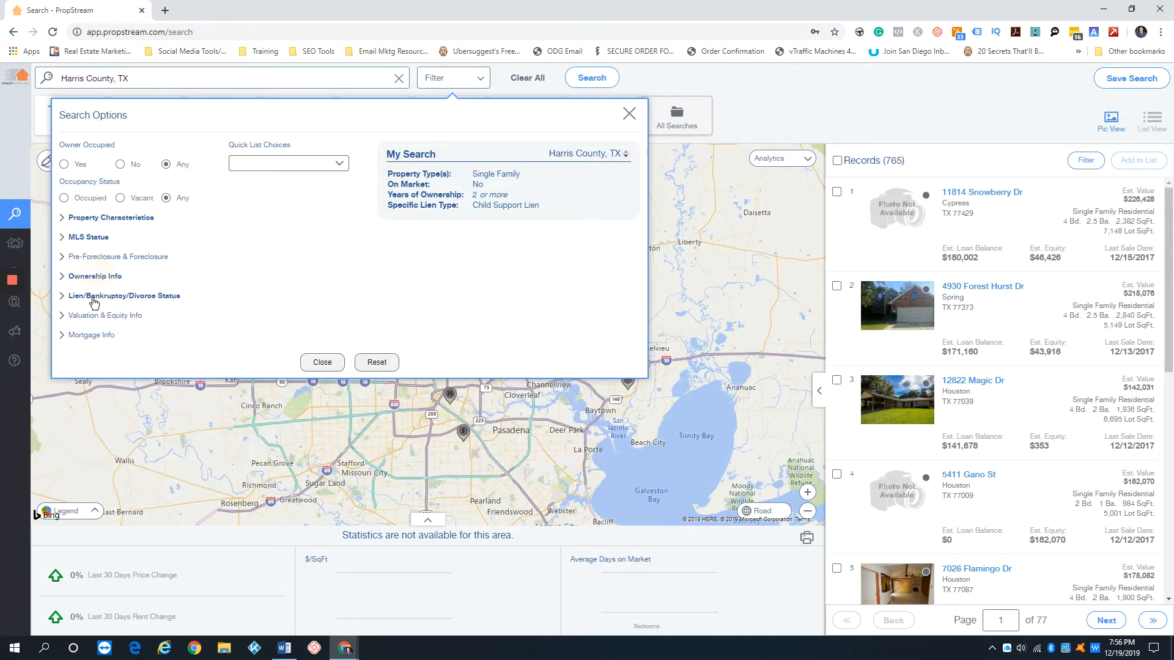
Set Quick Target Status to Has Active Lien with Tax Lien selected (4,143 records).
left_click(126, 294)
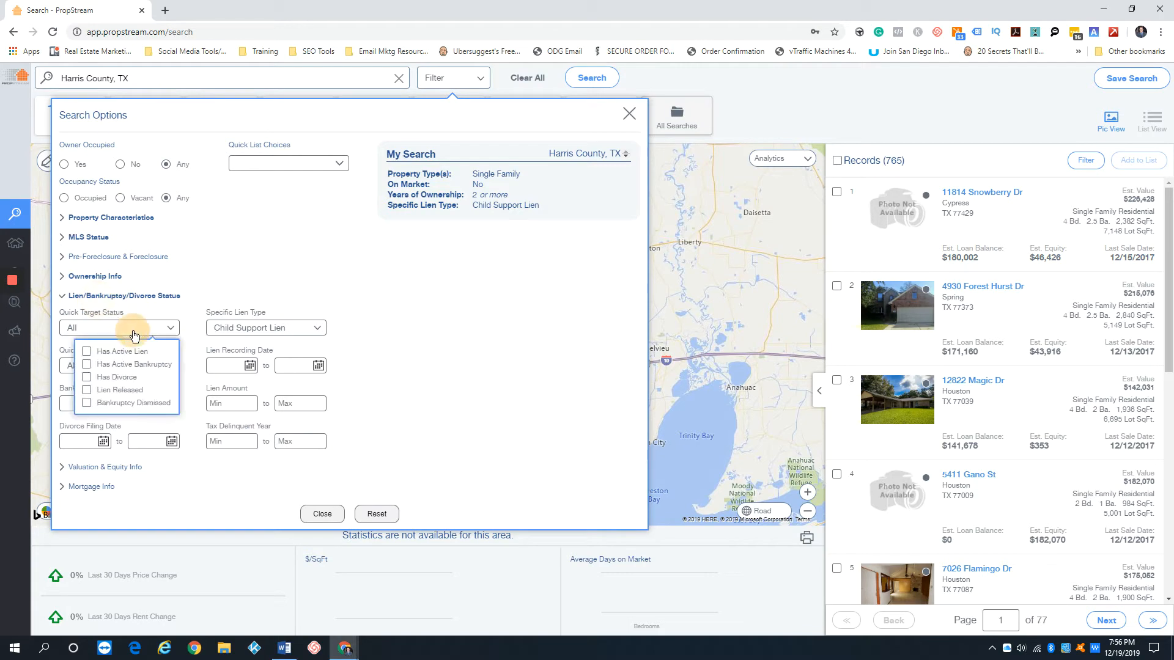
left_click(86, 350)
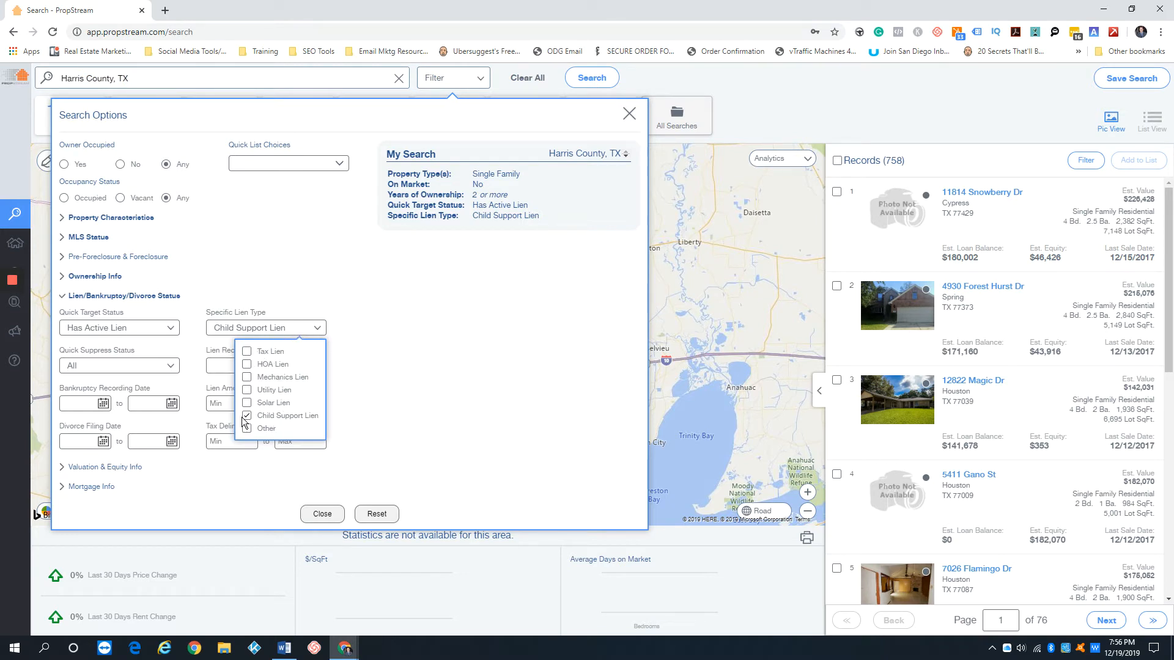
left_click(247, 352)
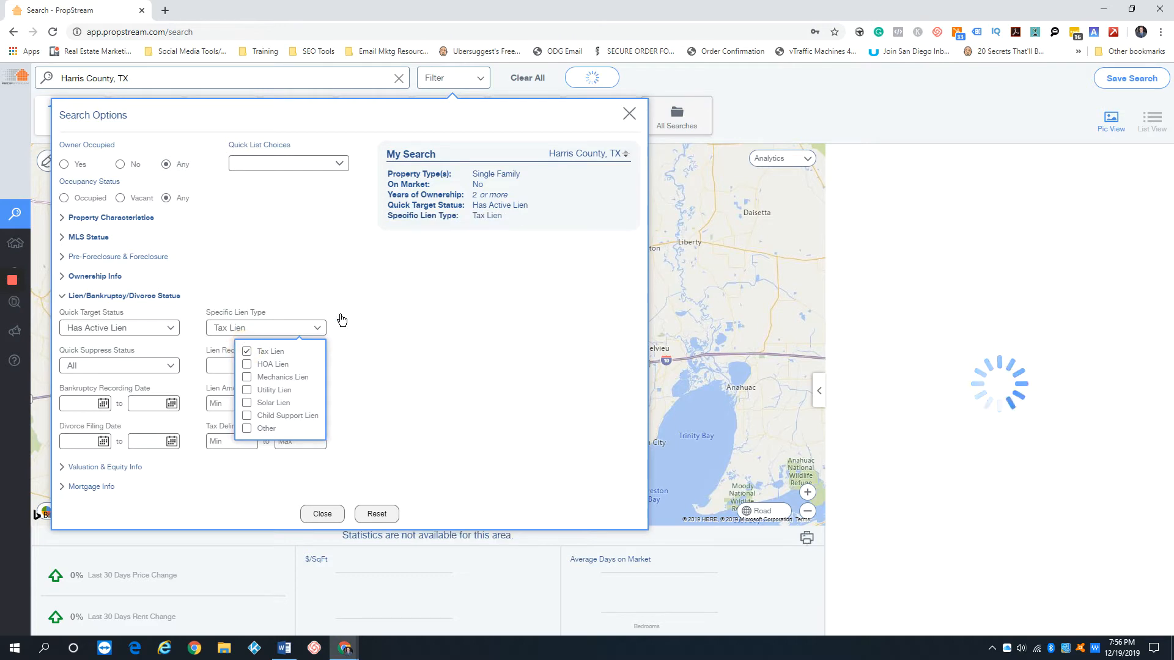
left_click(591, 77)
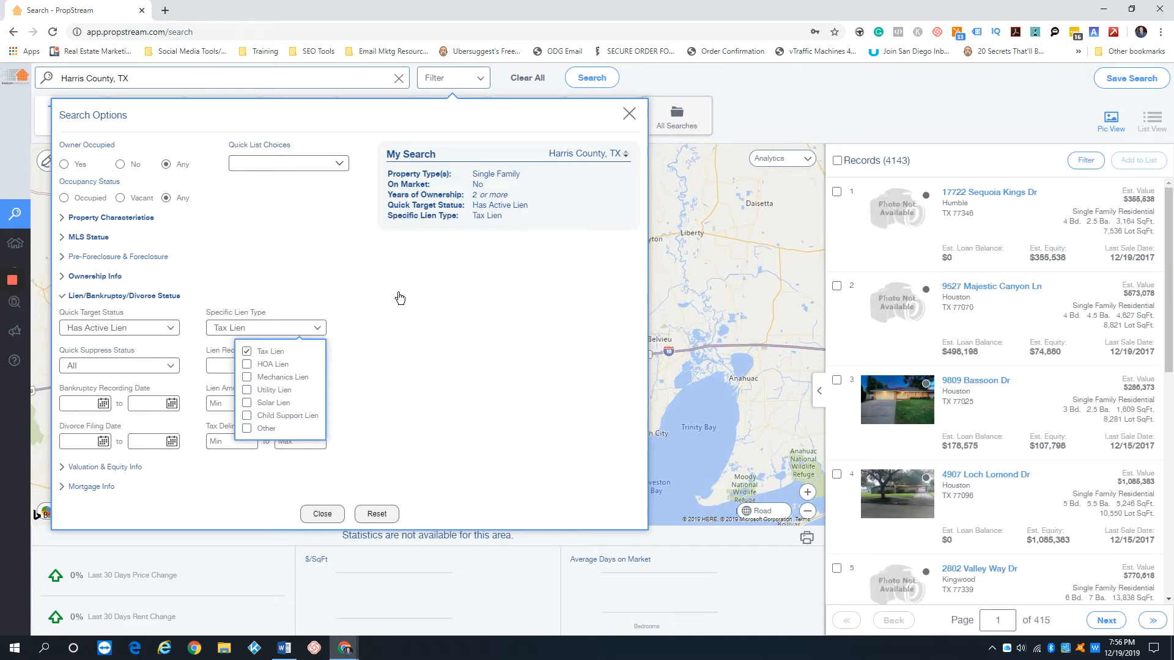
mouse_move(887, 214)
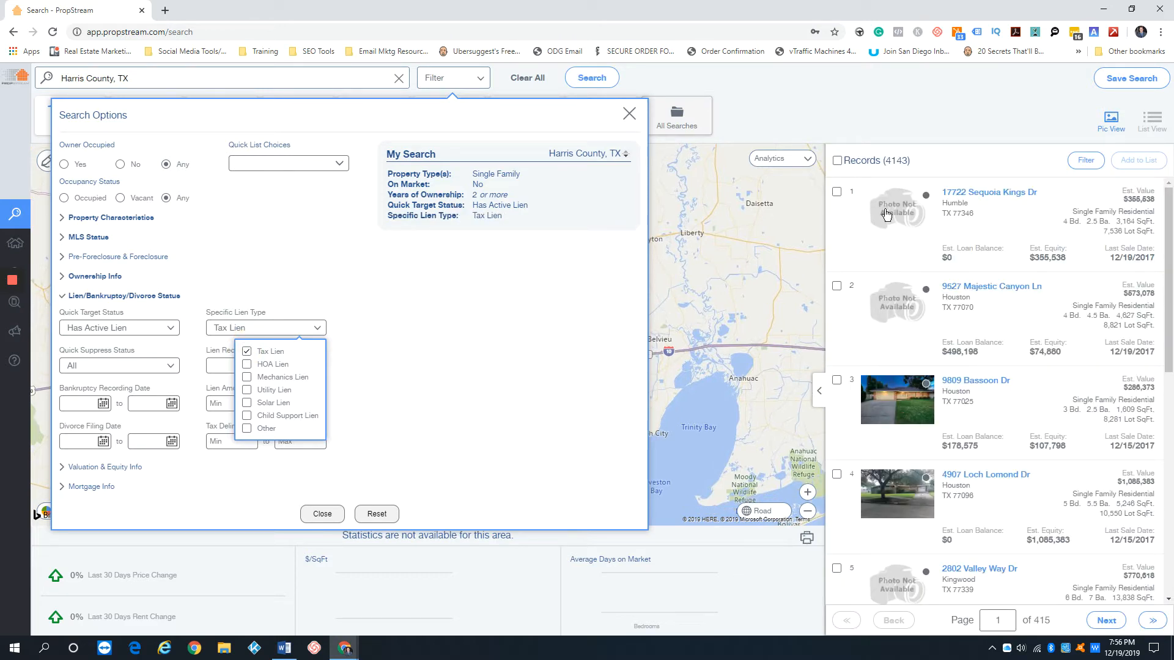
left_click(247, 352)
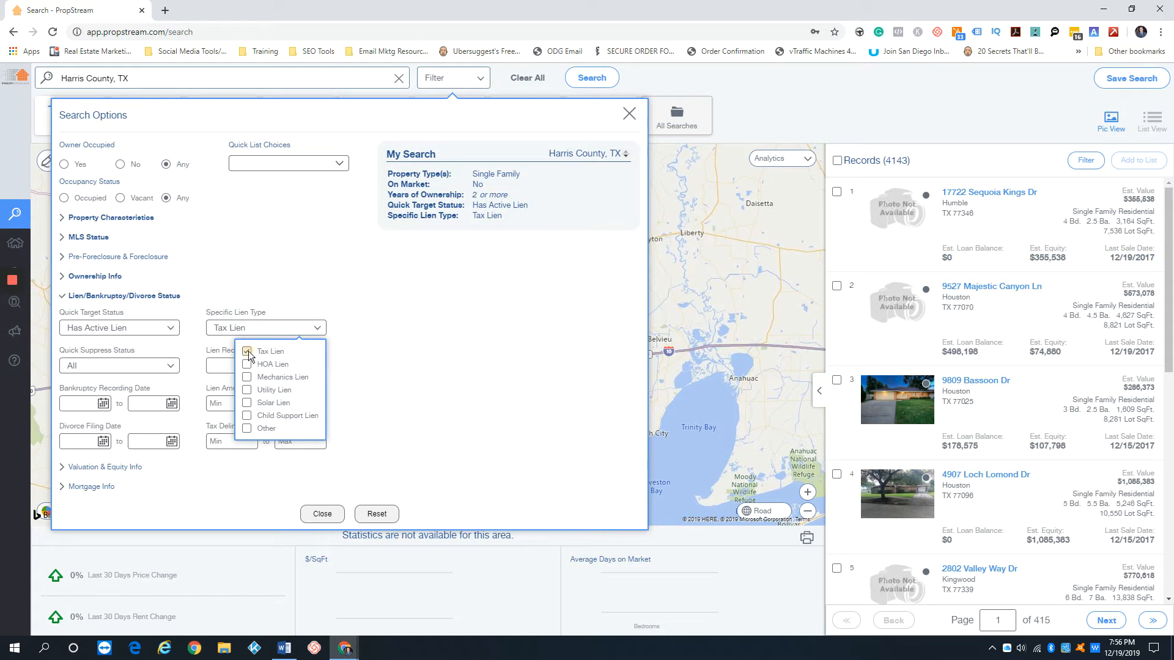
left_click(247, 365)
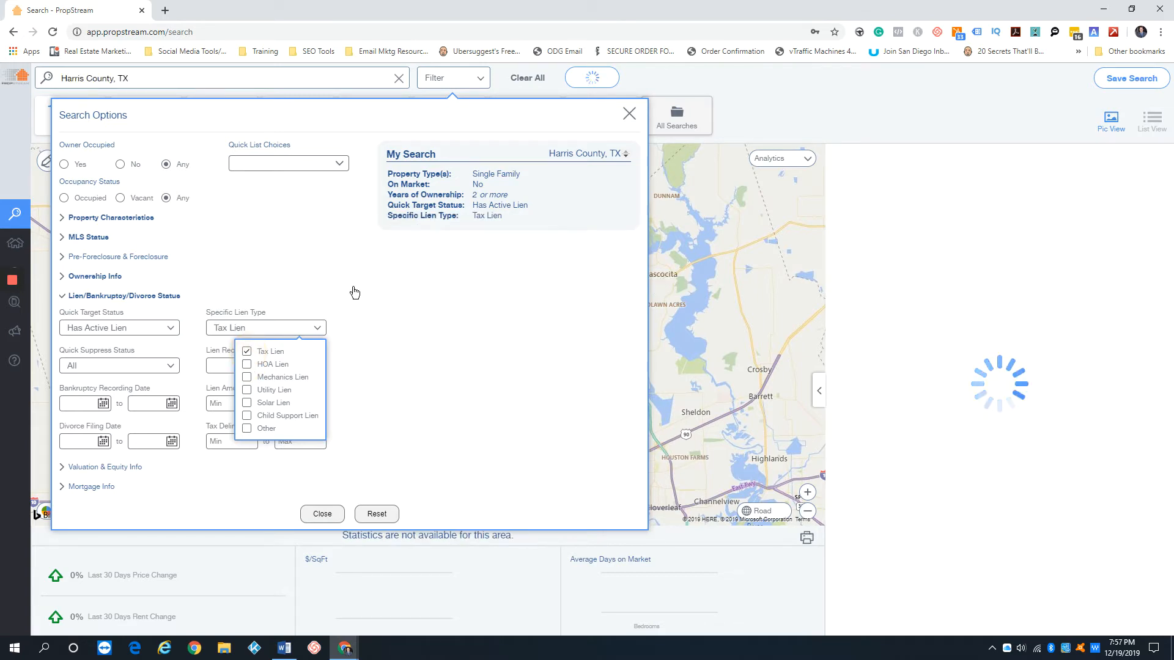
left_click(590, 77)
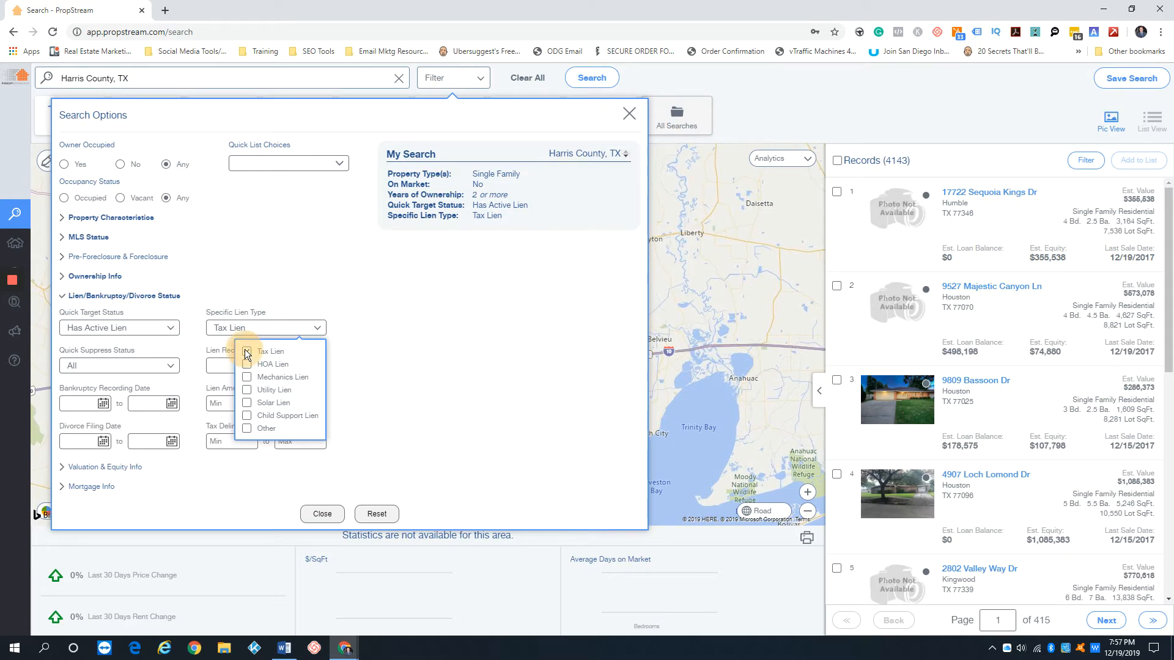
Swap Tax Lien for Child Support Lien after trying HOA Lien, then close Search Options.
left_click(246, 353)
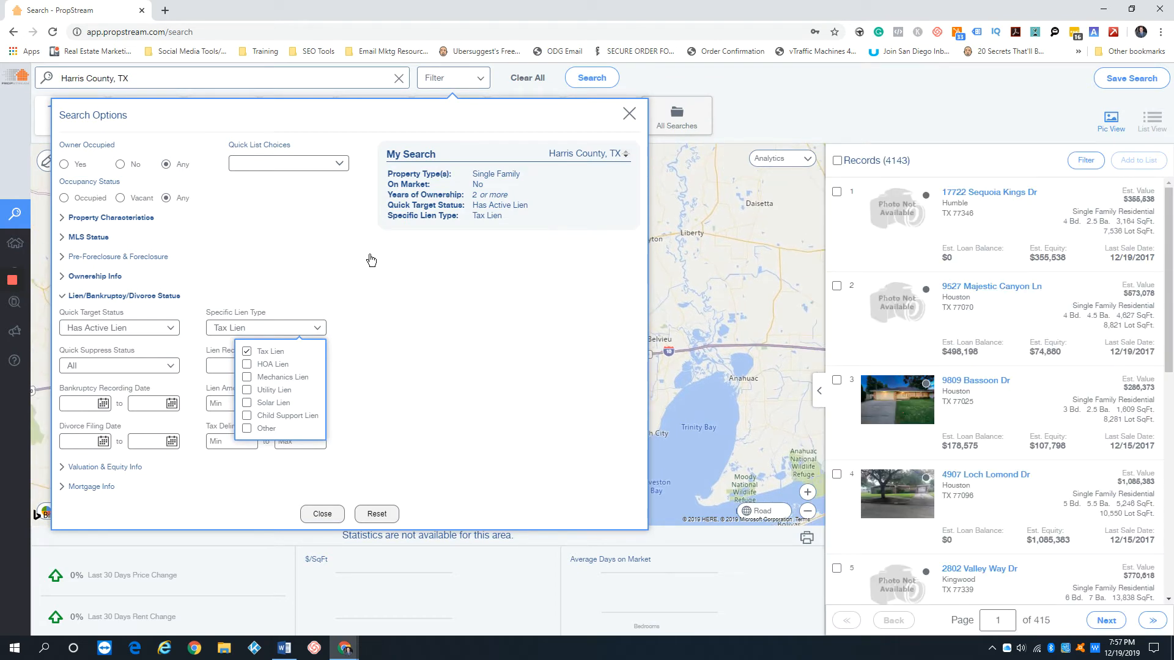
left_click(247, 351)
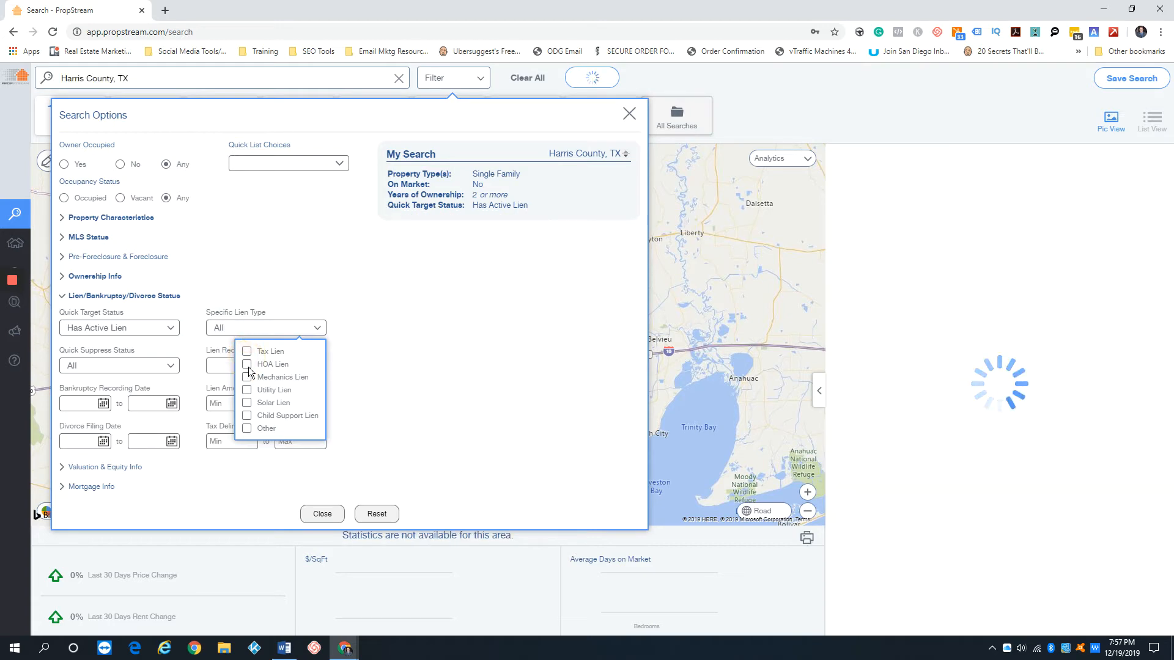
left_click(247, 363)
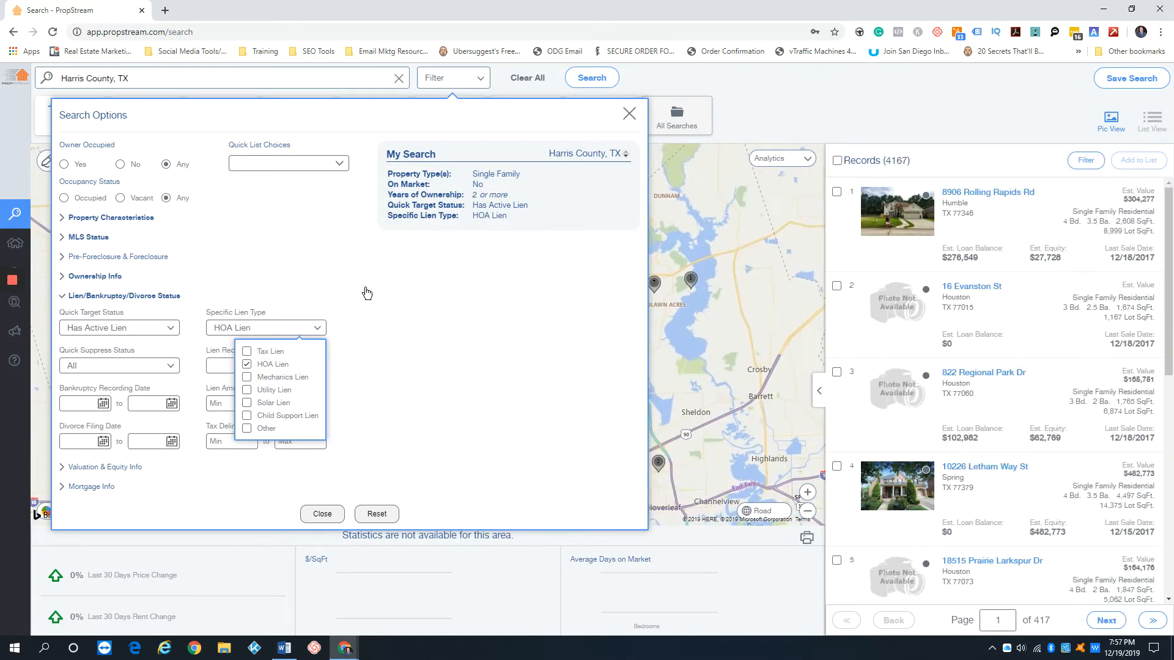
left_click(247, 365)
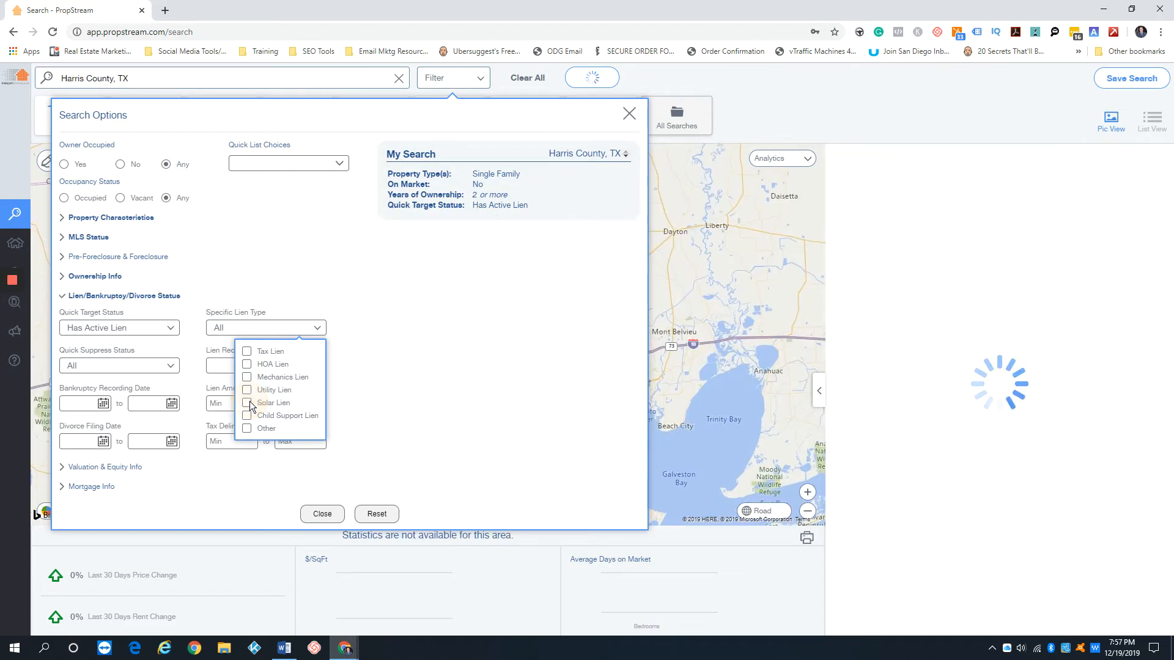
left_click(247, 416)
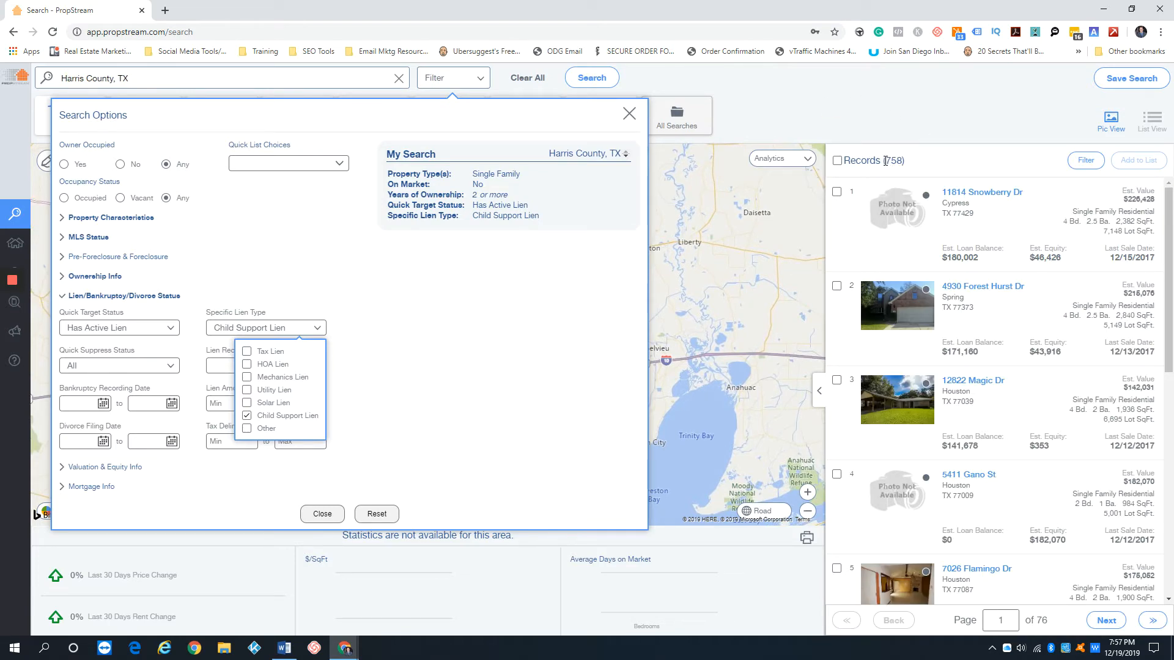
left_click(629, 113)
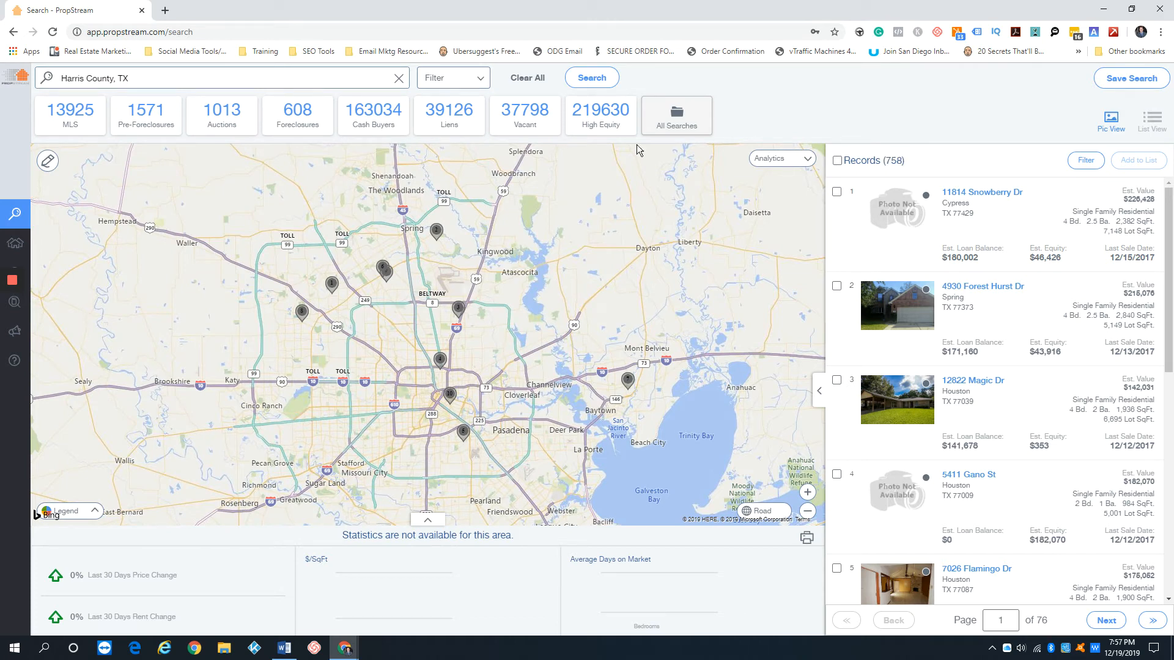
Reopen Search Options and browse Valuation & Equity filters, leaving 758 records unchanged.
left_click(449, 77)
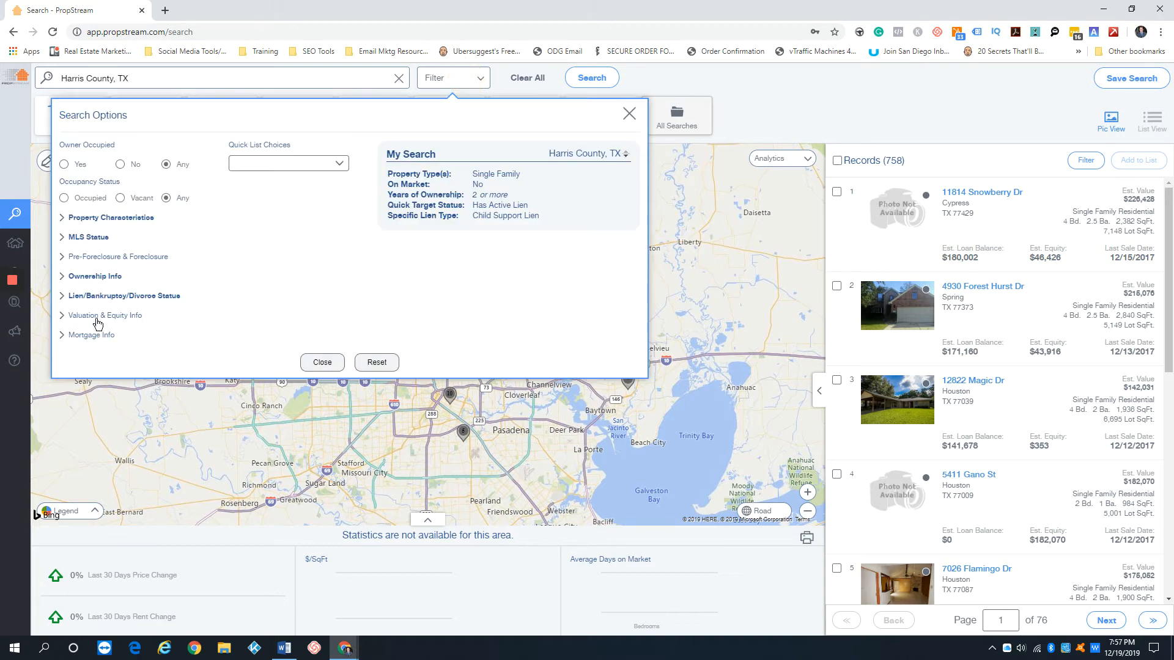
left_click(105, 315)
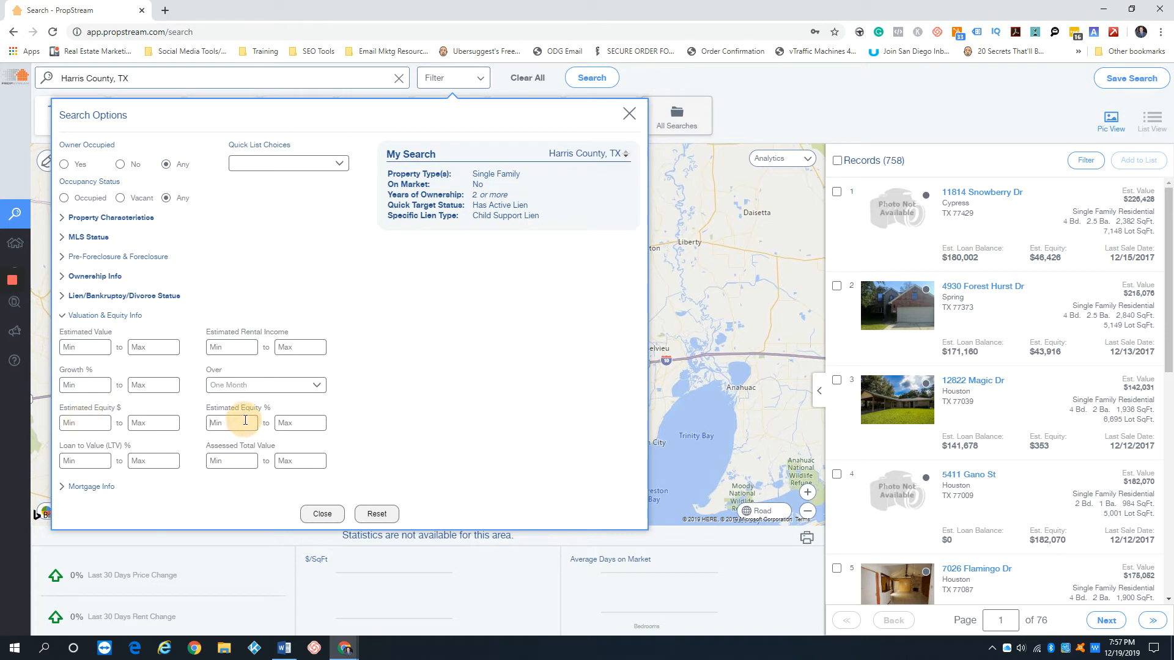
type("20")
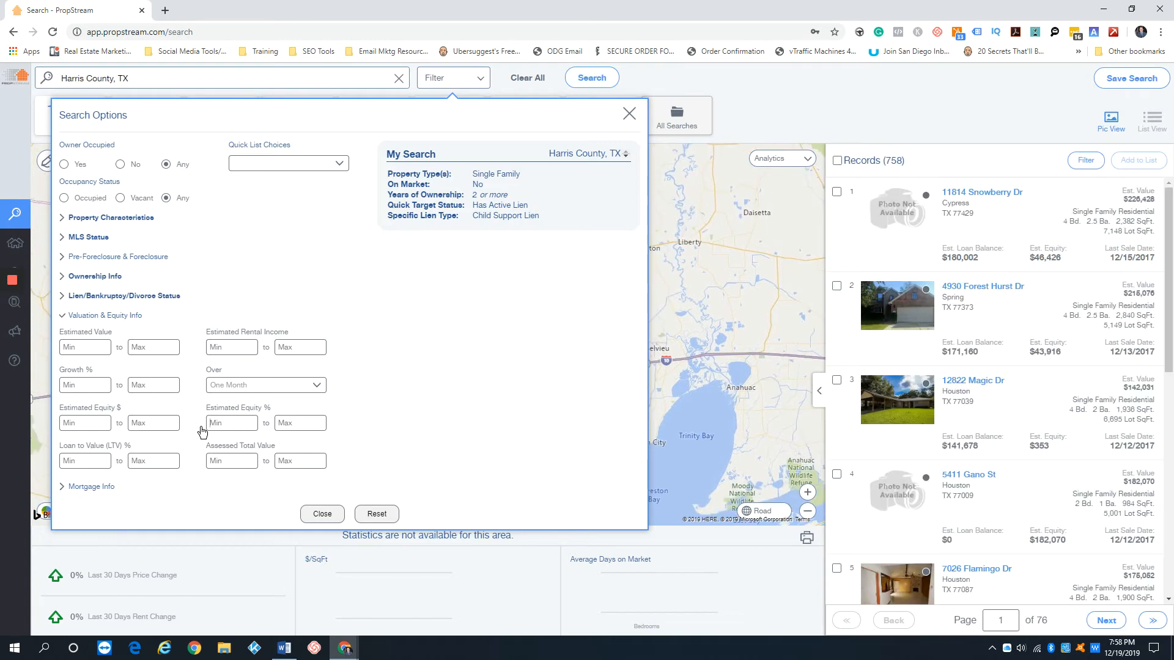
mouse_move(384, 346)
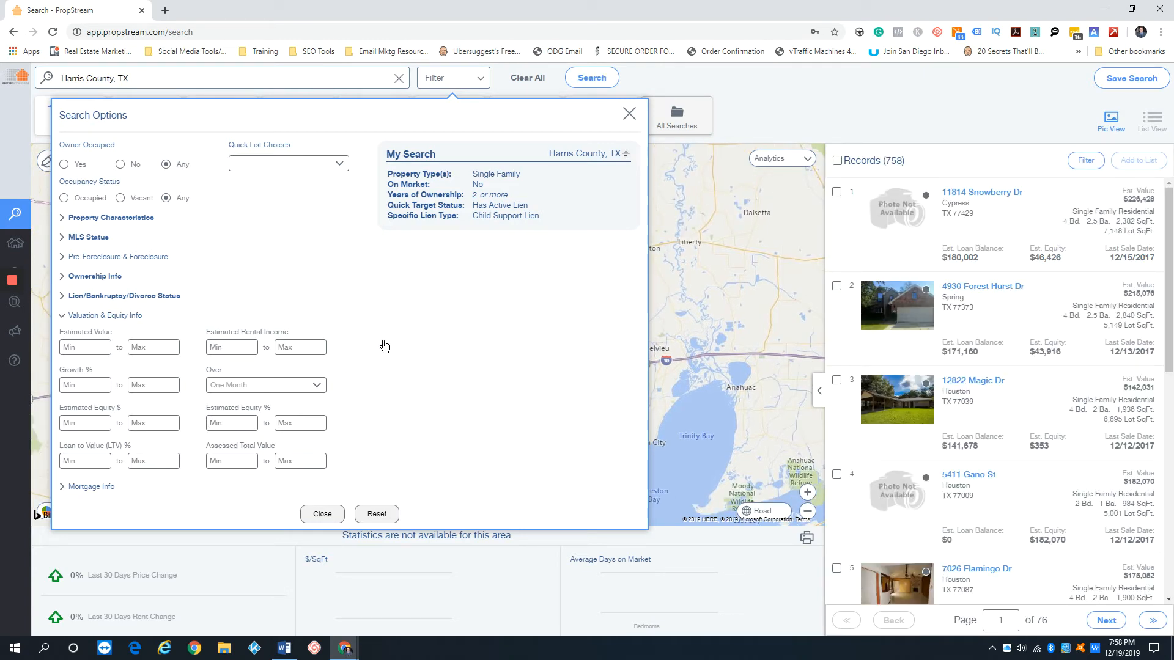
mouse_move(457, 416)
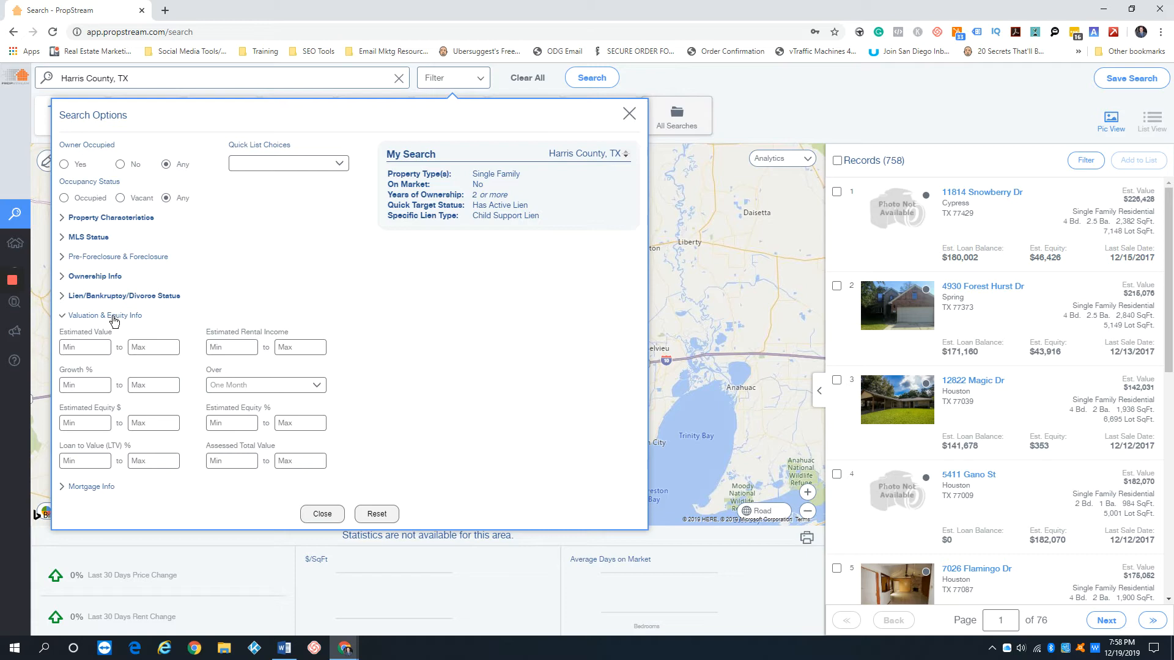
left_click(105, 315)
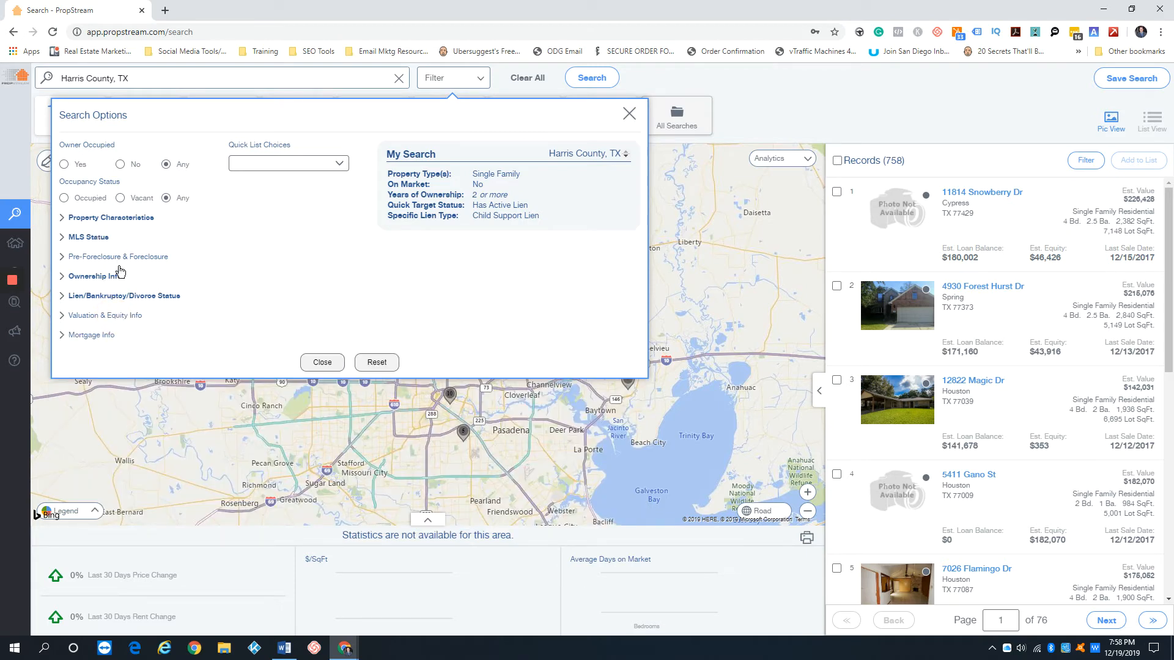
Set Quick Target Status to Has Active Bankruptcy (4,507 records) and close Search Options.
left_click(124, 295)
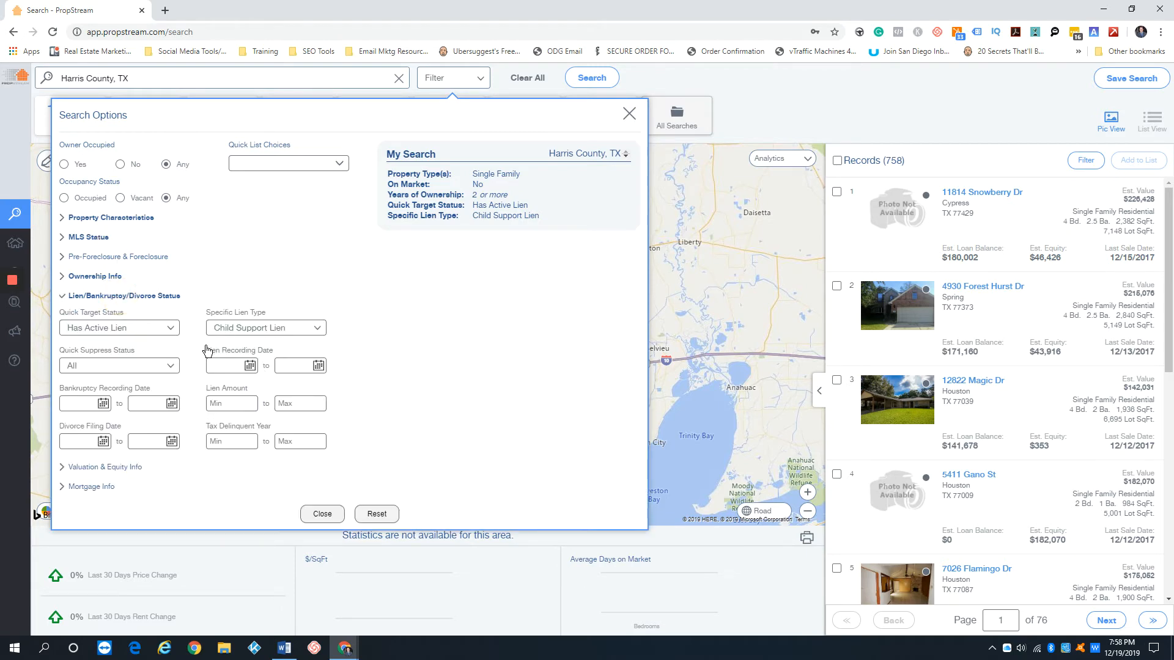
left_click(266, 327)
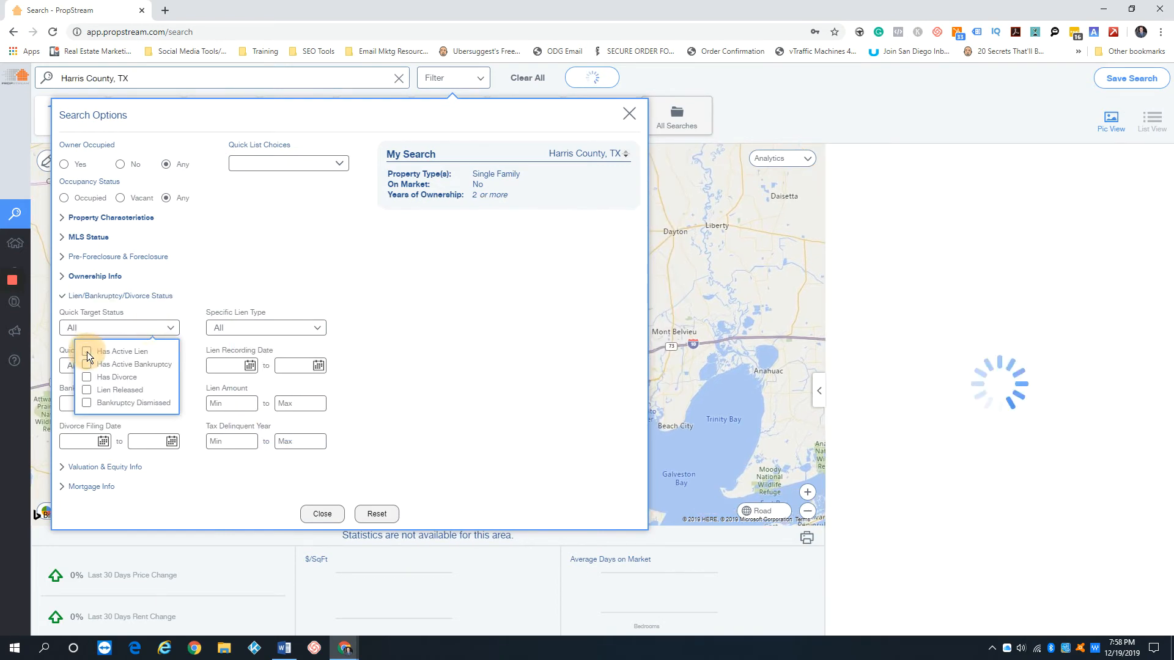
left_click(86, 365)
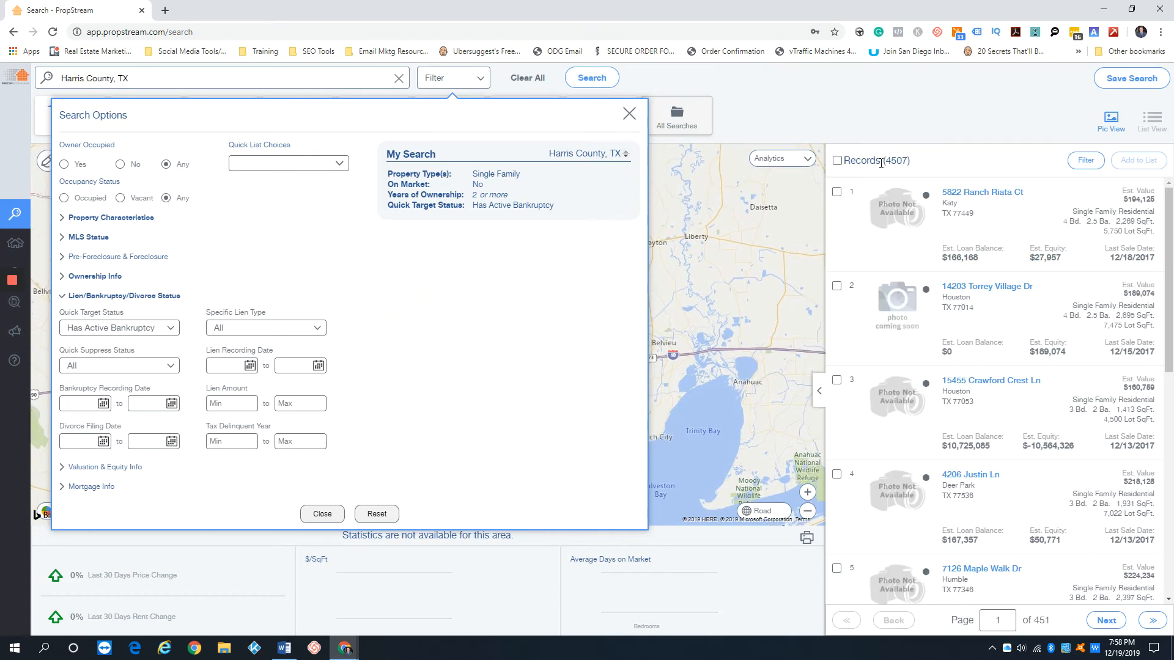
left_click(629, 114)
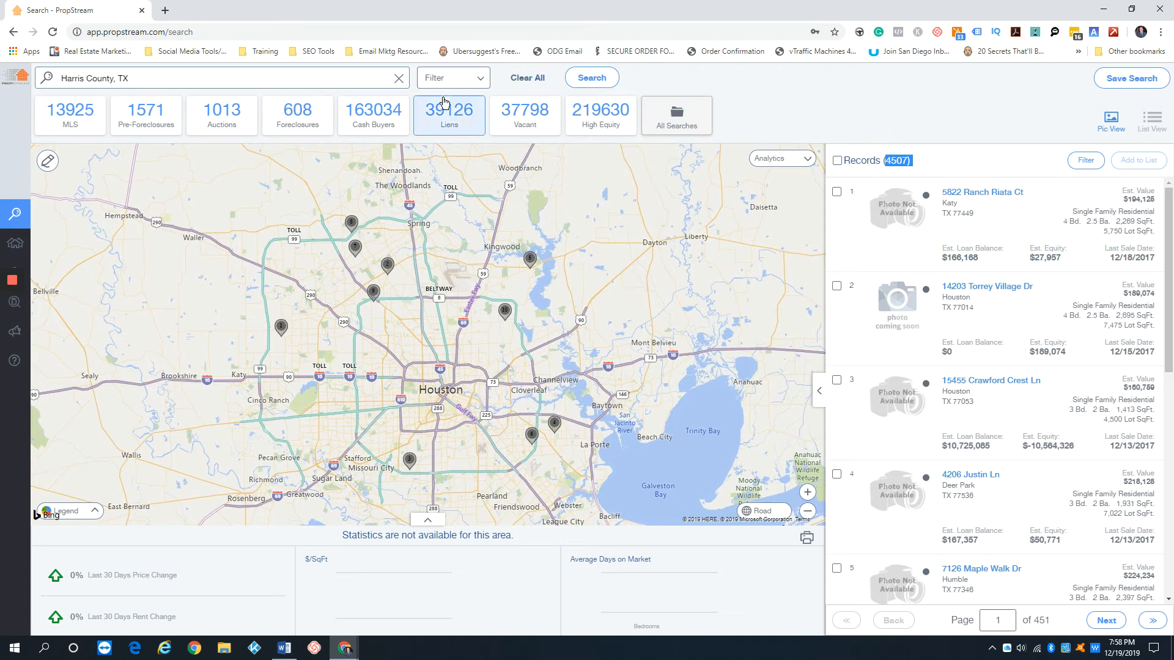
Apply owner-occupied and occupied filters (4,413 records) and expand Lien/Bankruptcy/Divorce Status.
left_click(453, 77)
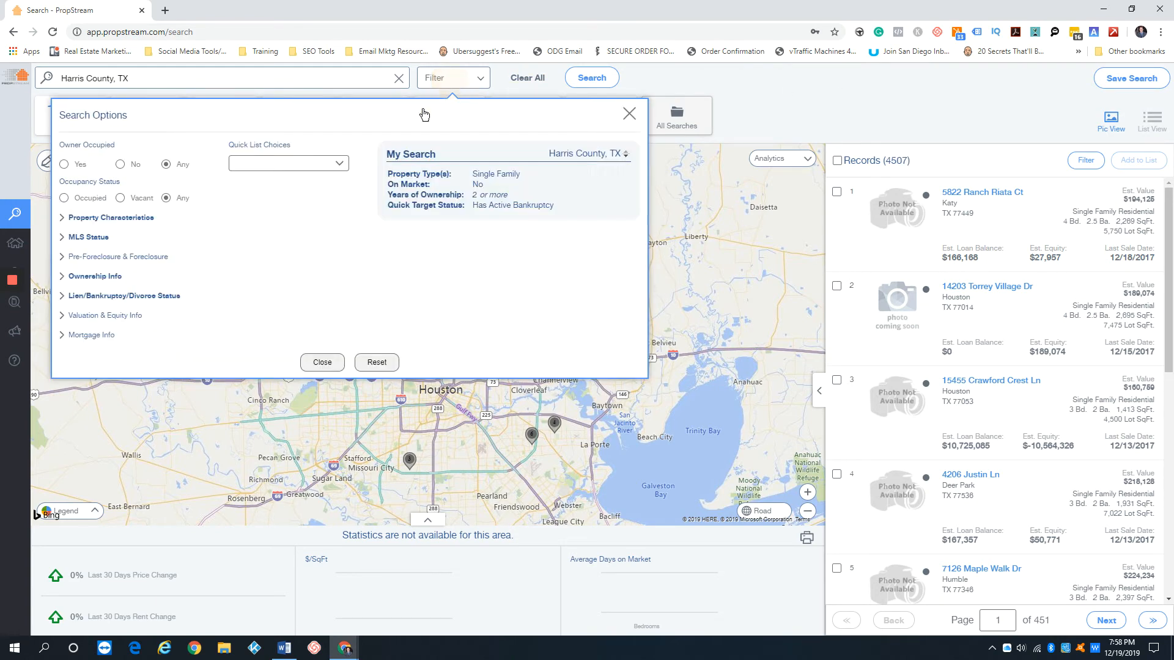
mouse_move(94, 178)
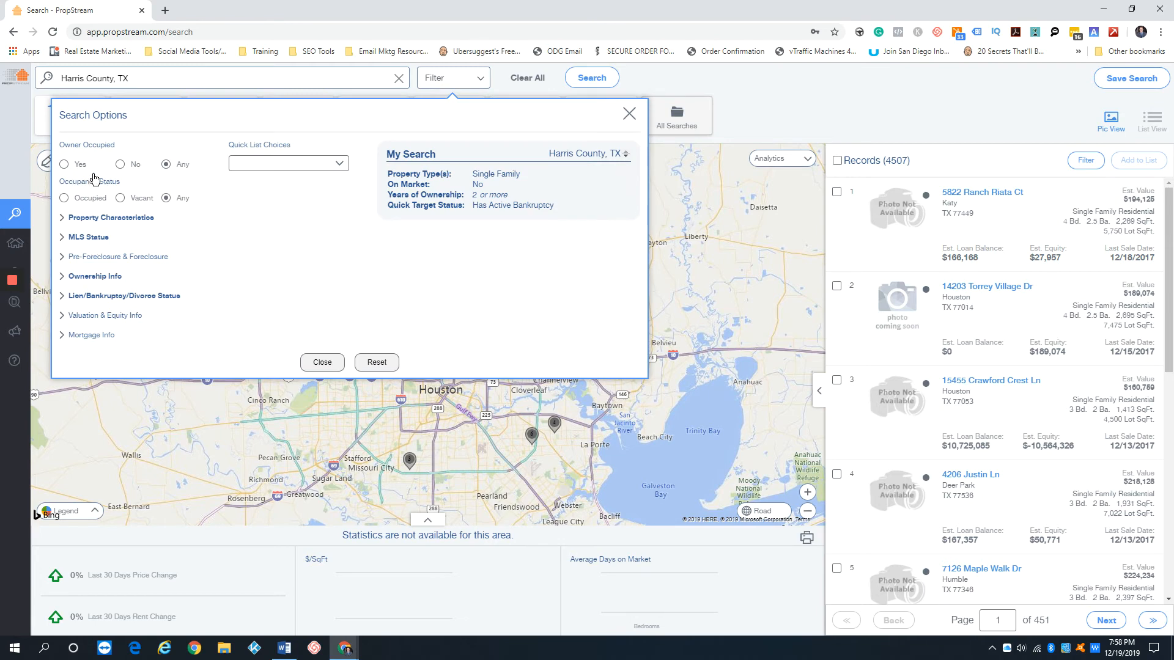
left_click(64, 164)
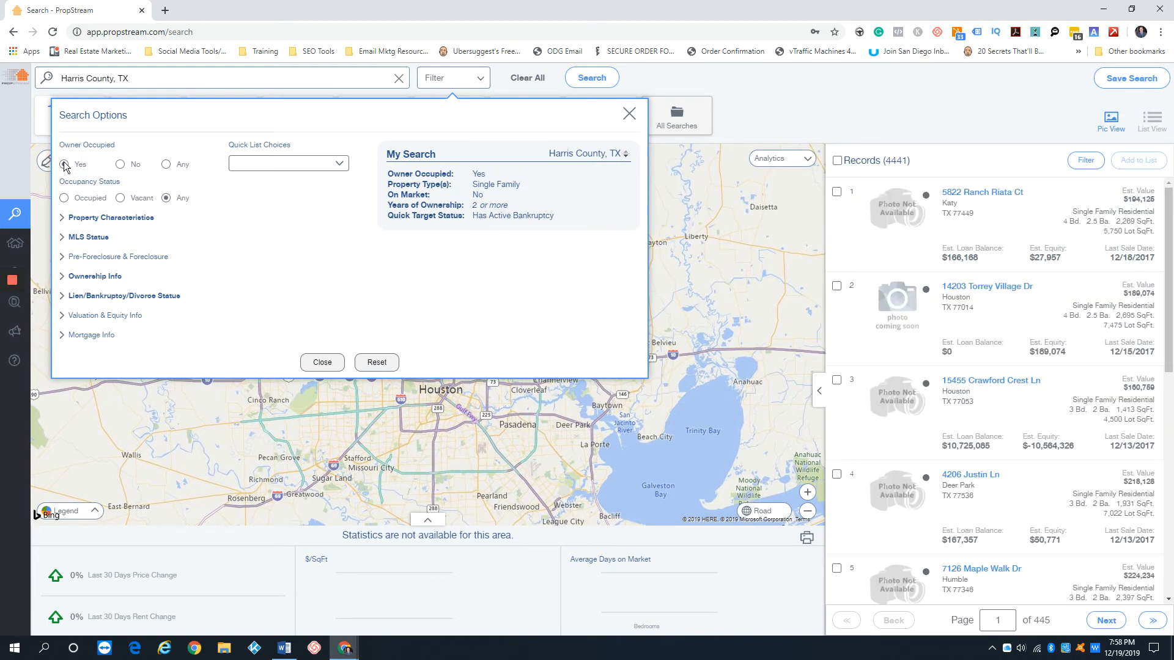
left_click(64, 198)
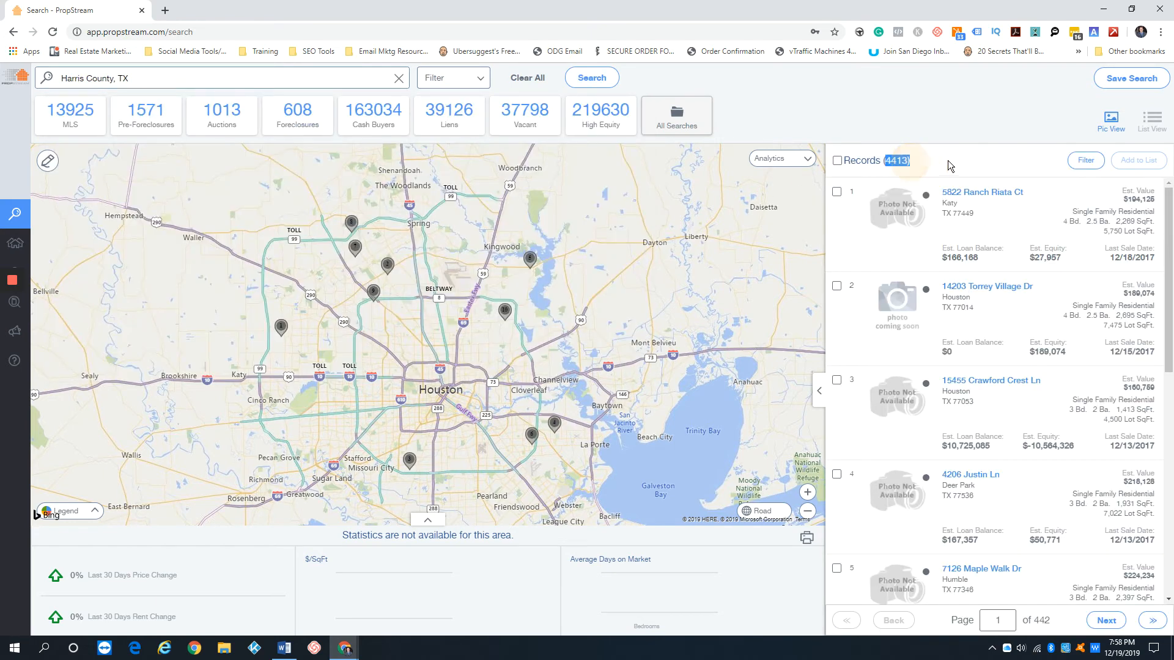
left_click(451, 77)
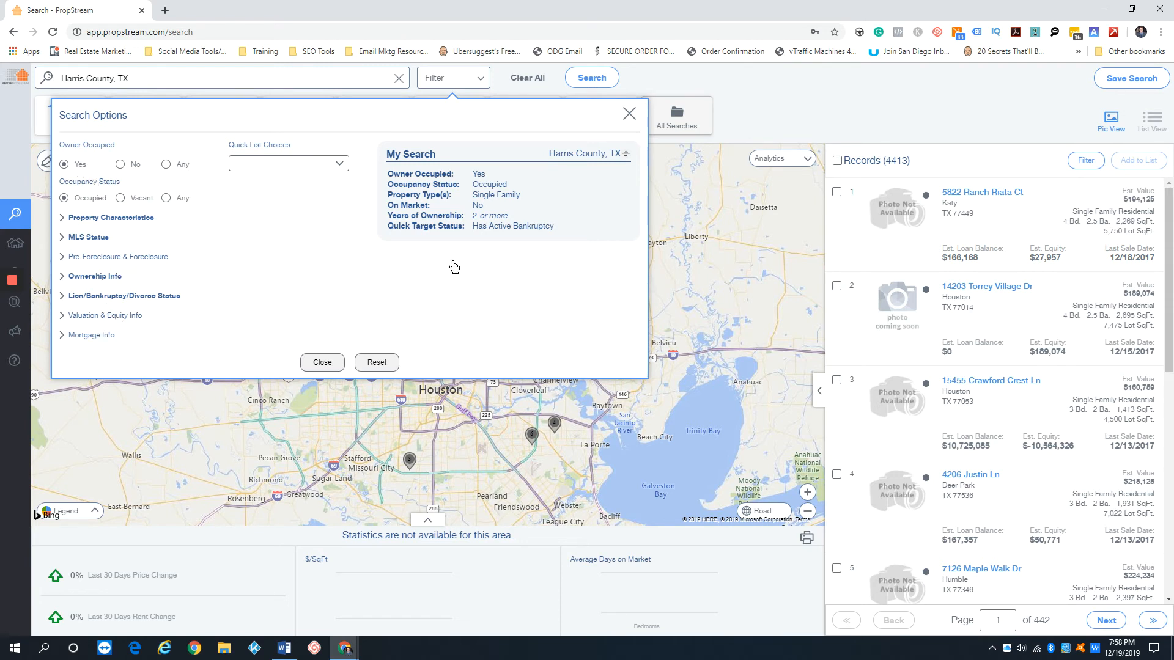
mouse_move(122, 275)
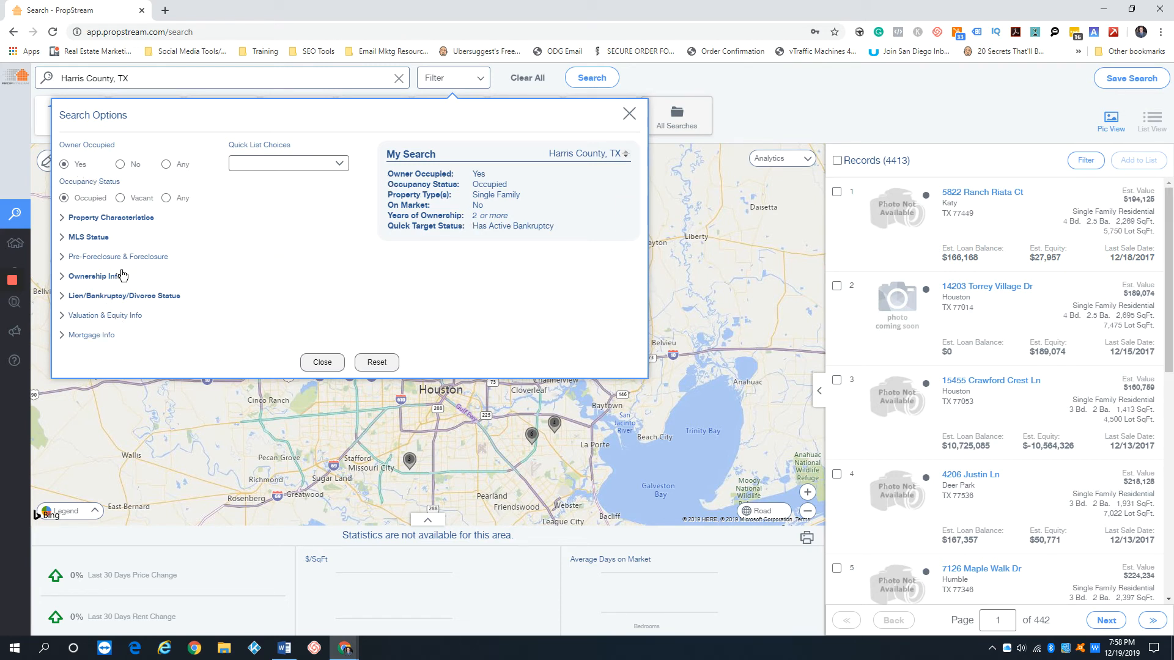
left_click(123, 295)
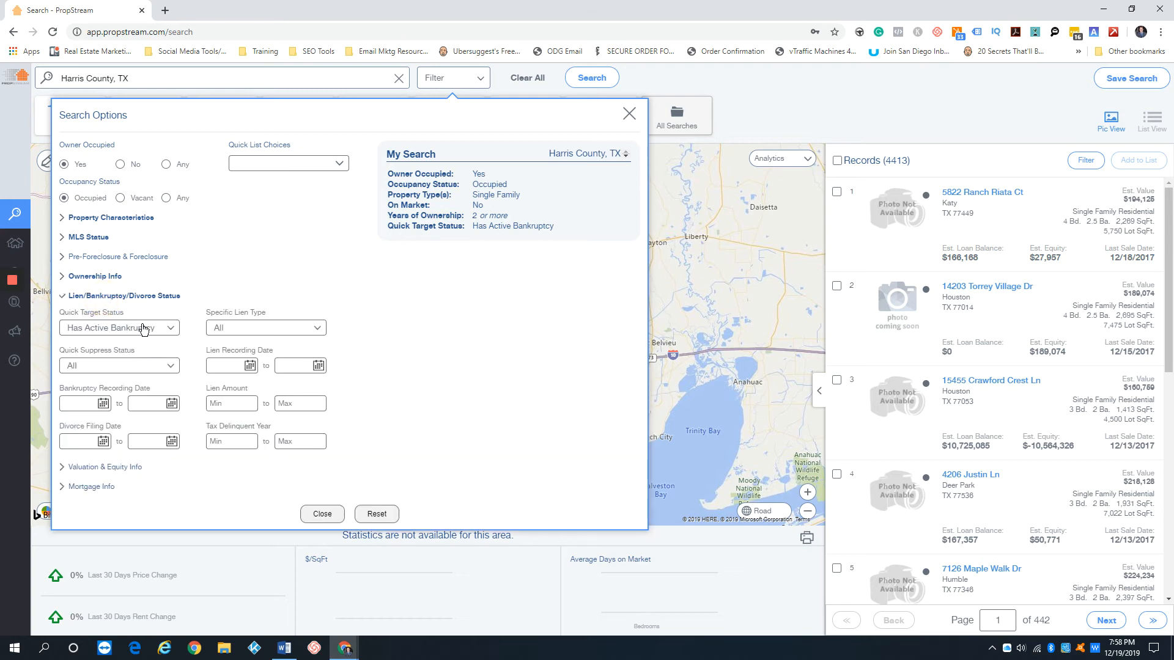
Switch target status to Has Divorce and Owner Occupied to Any, then close (397 records).
left_click(119, 328)
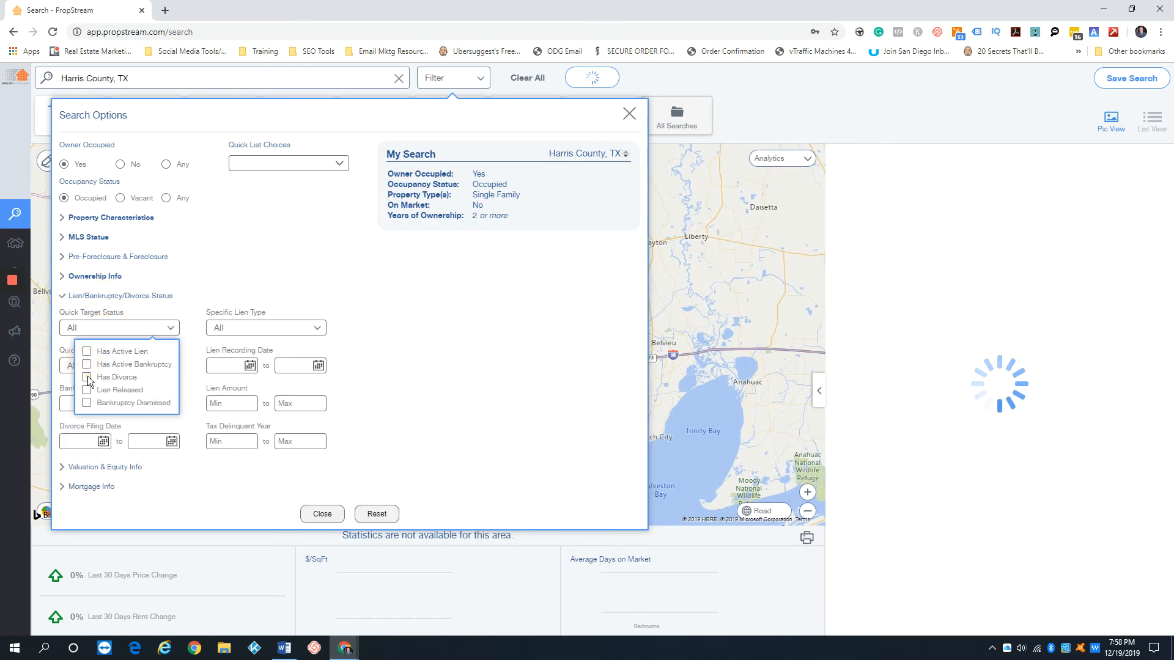
left_click(87, 376)
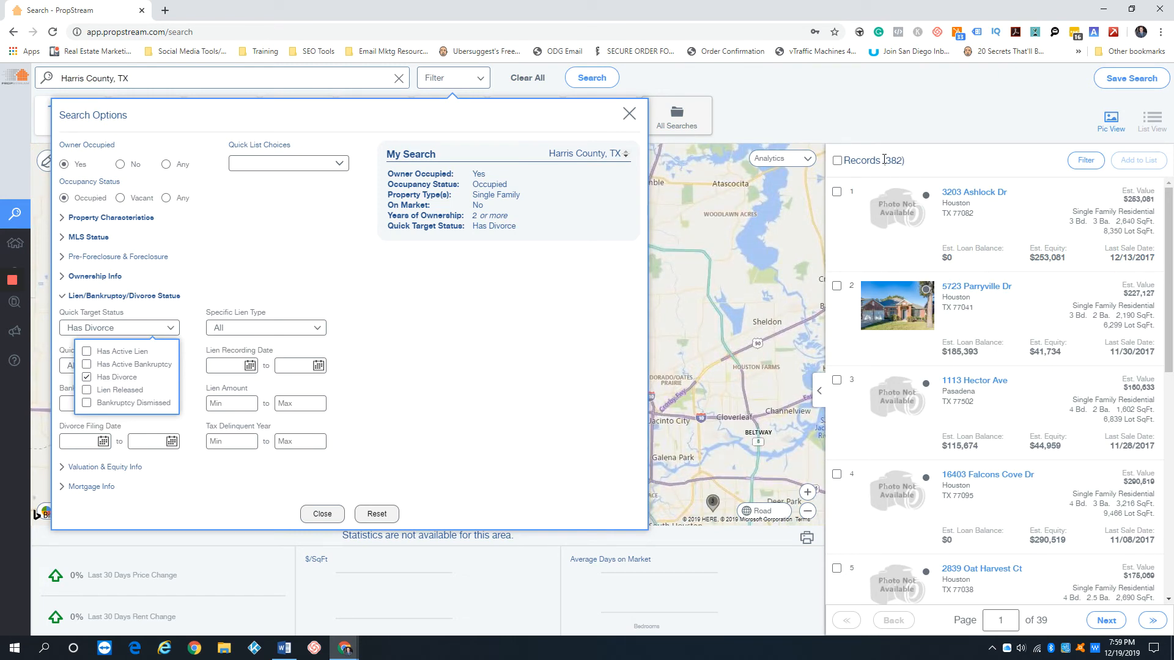
mouse_move(368, 306)
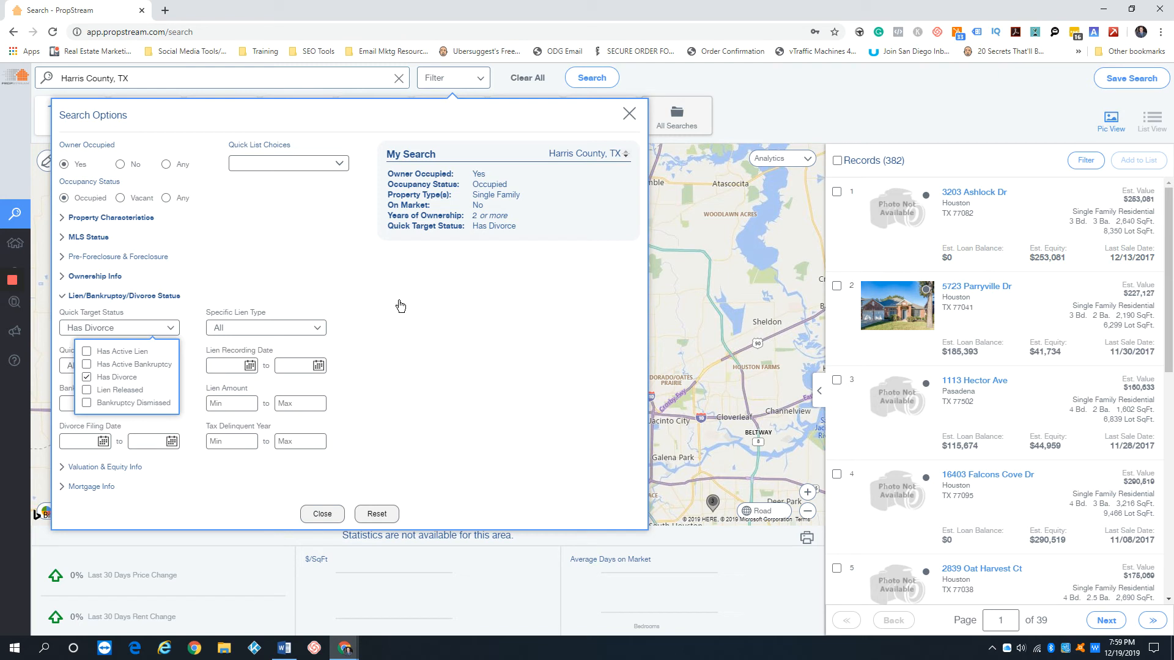
mouse_move(160, 225)
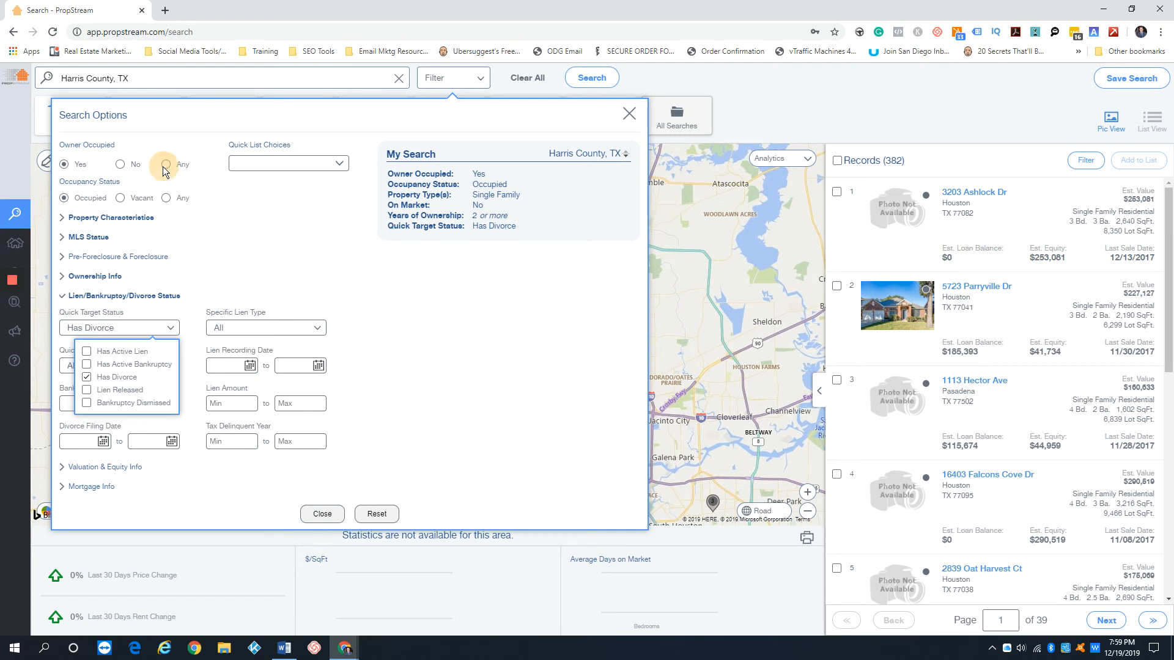
left_click(166, 198)
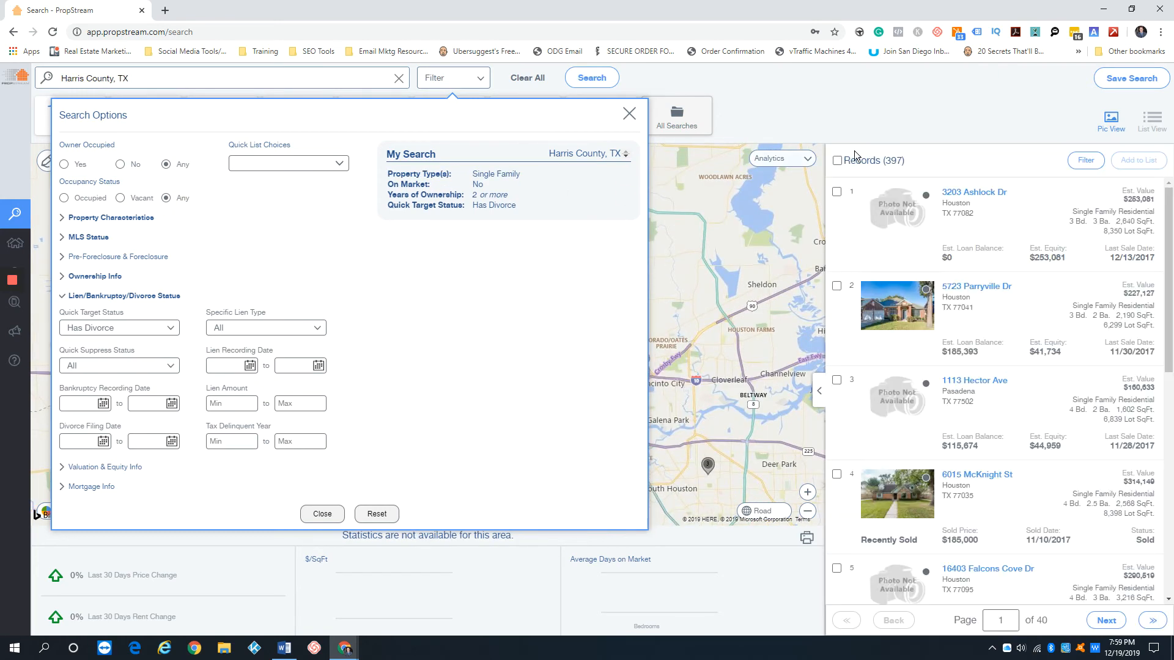
left_click(479, 77)
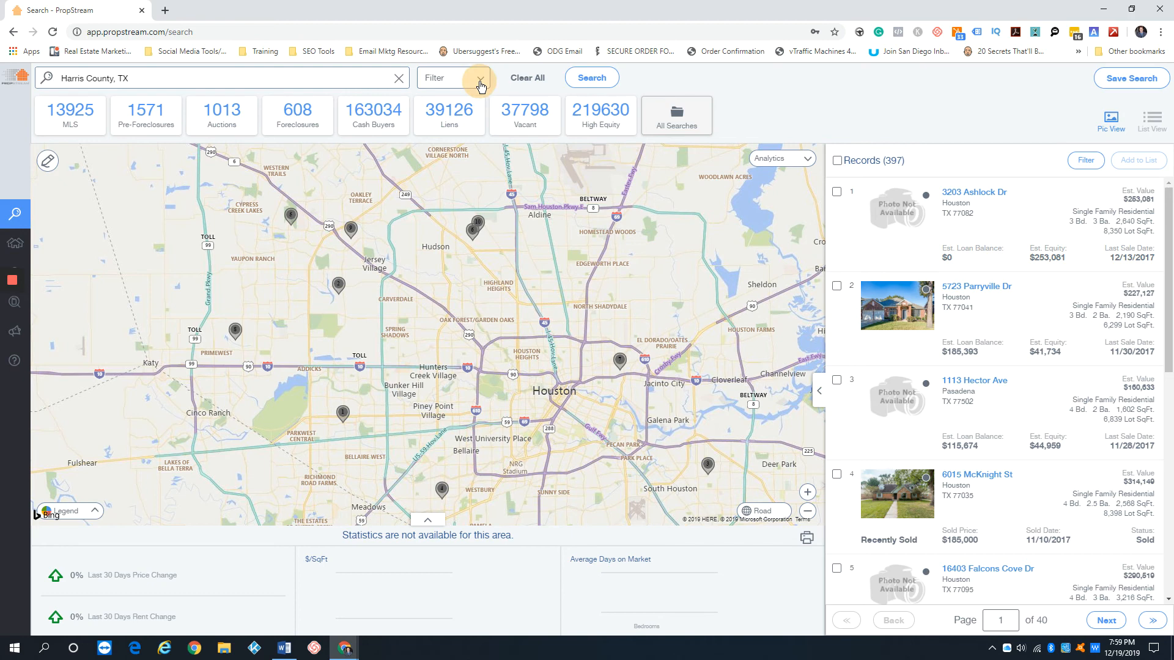
Delete the Years of Ownership minimum in Ownership Info, raising results to 654 records.
left_click(480, 77)
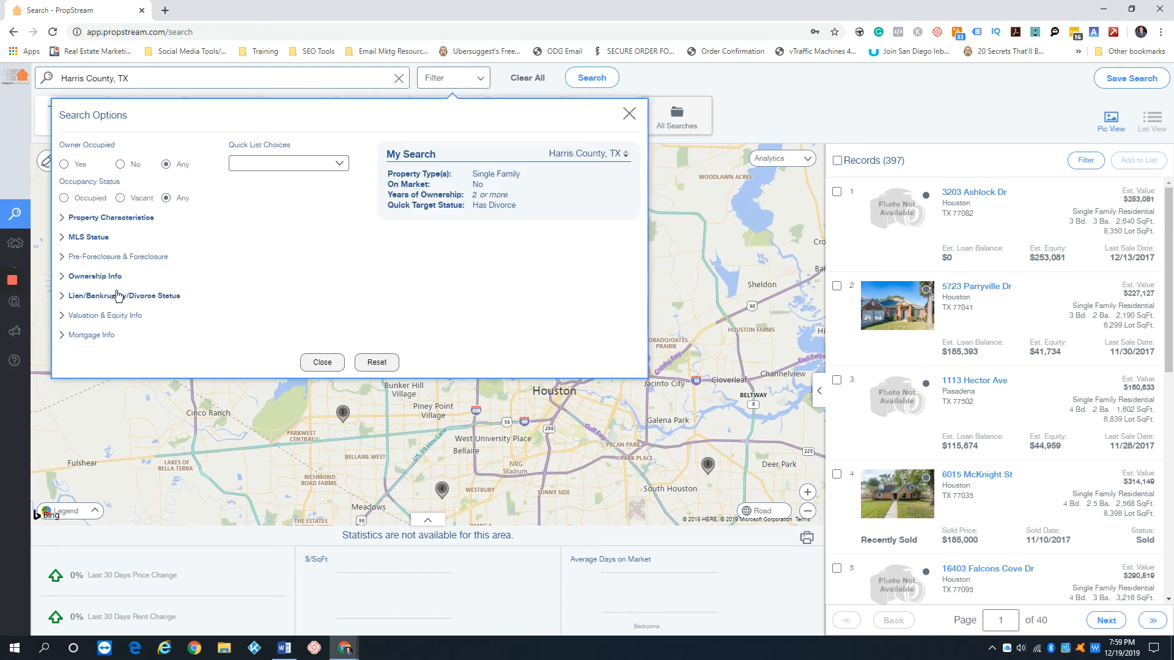
mouse_move(121, 323)
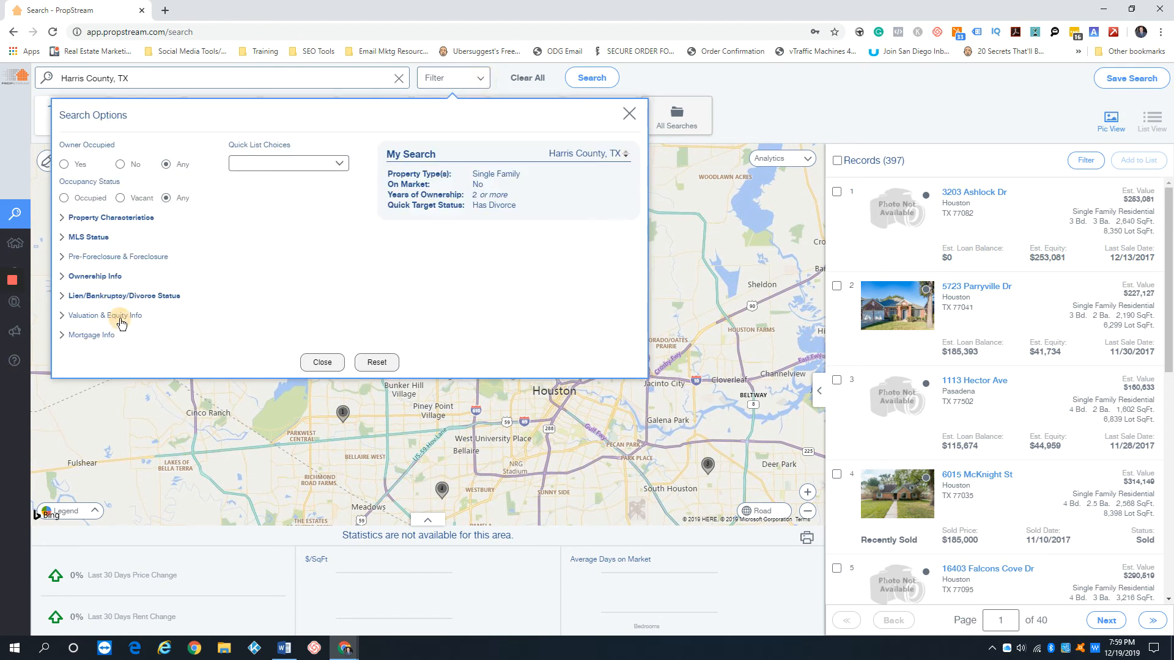
left_click(95, 276)
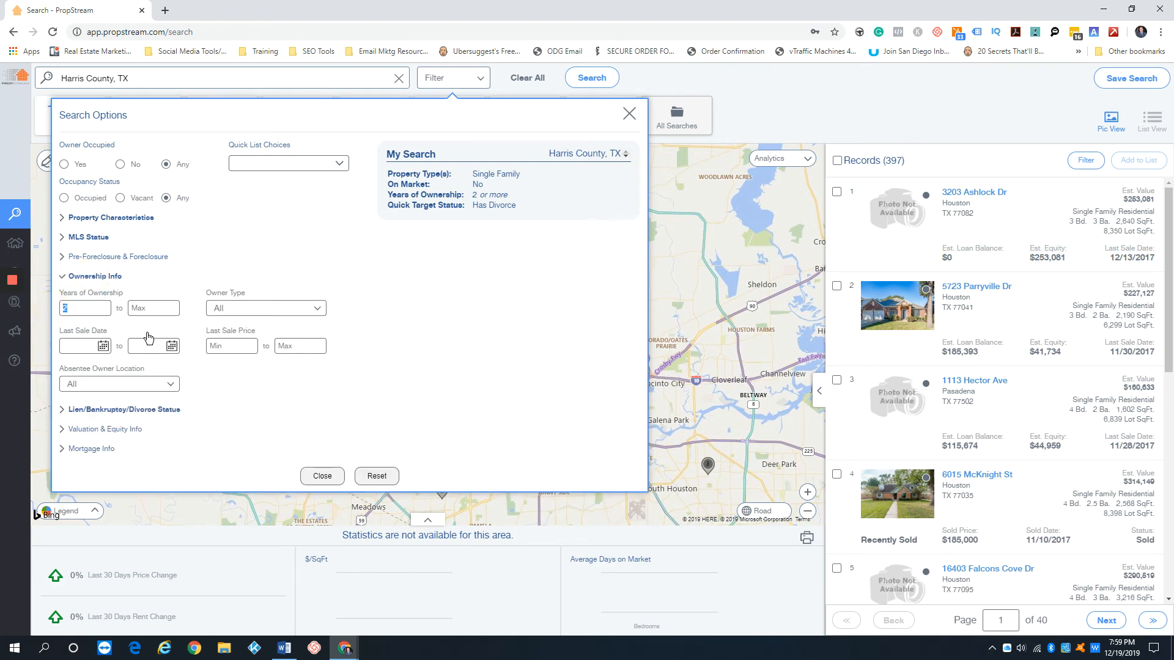
left_click(591, 77)
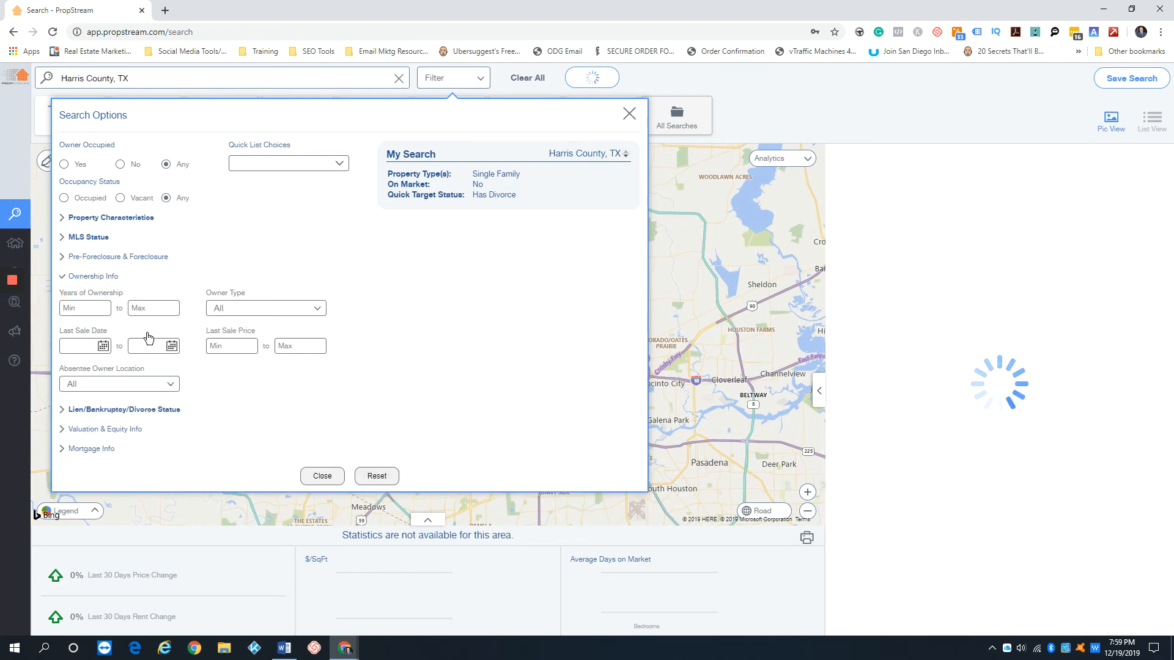
left_click(590, 77)
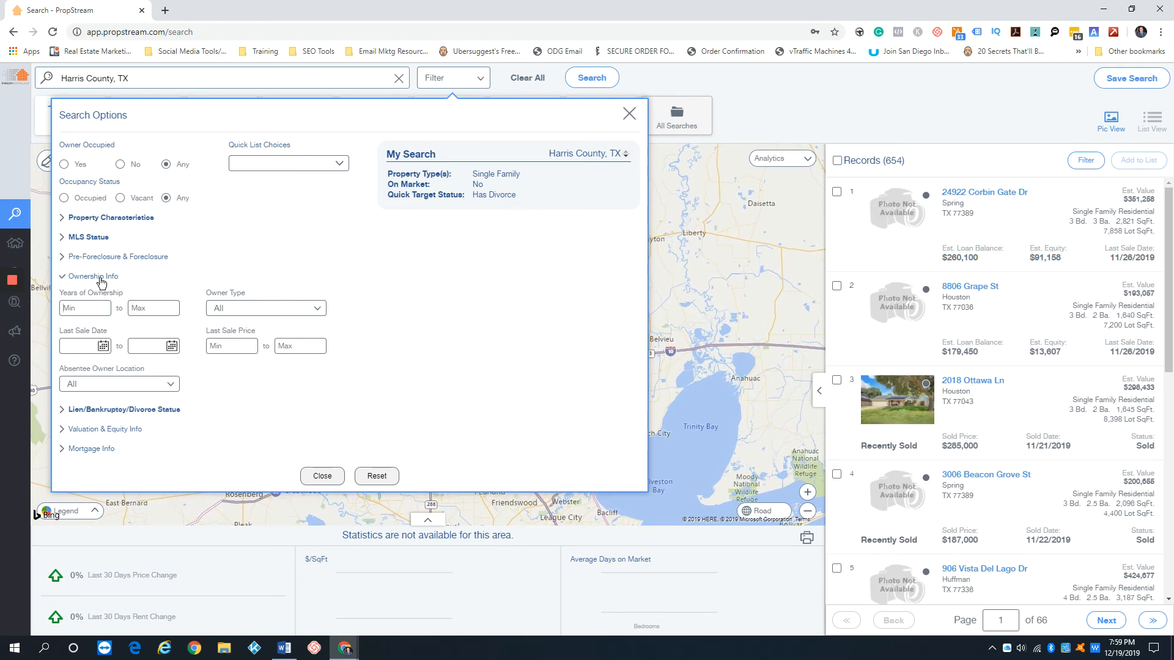
left_click(92, 276)
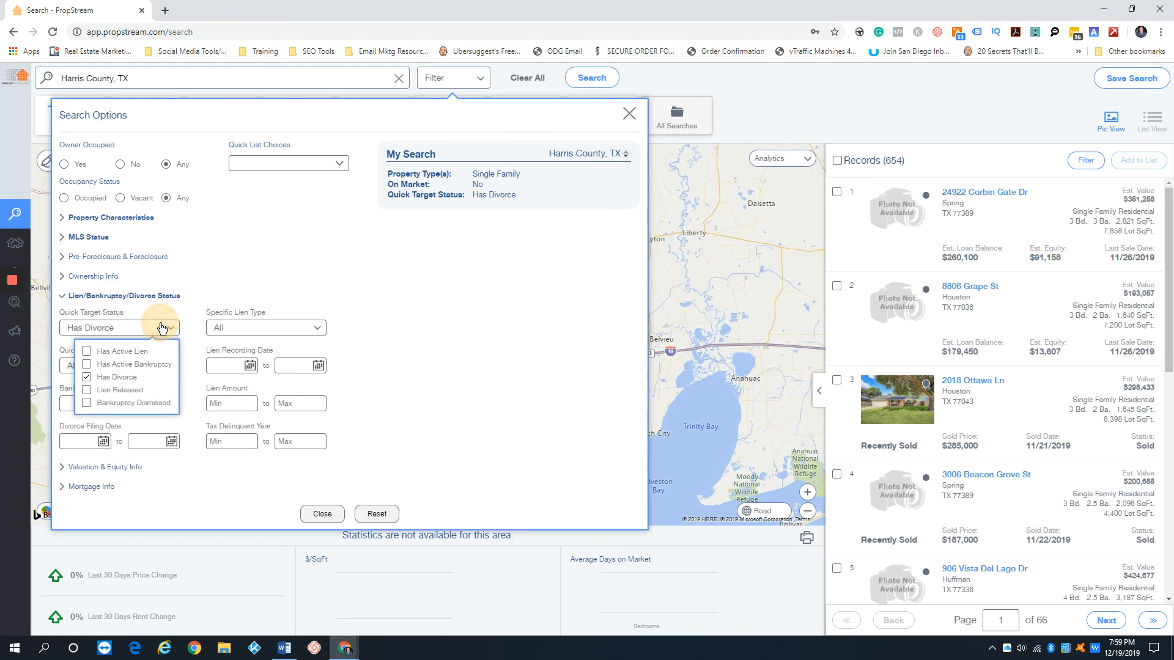
Uncheck Has Divorce, try Lien Released, then clear target status to All (1,031,790 records).
left_click(87, 389)
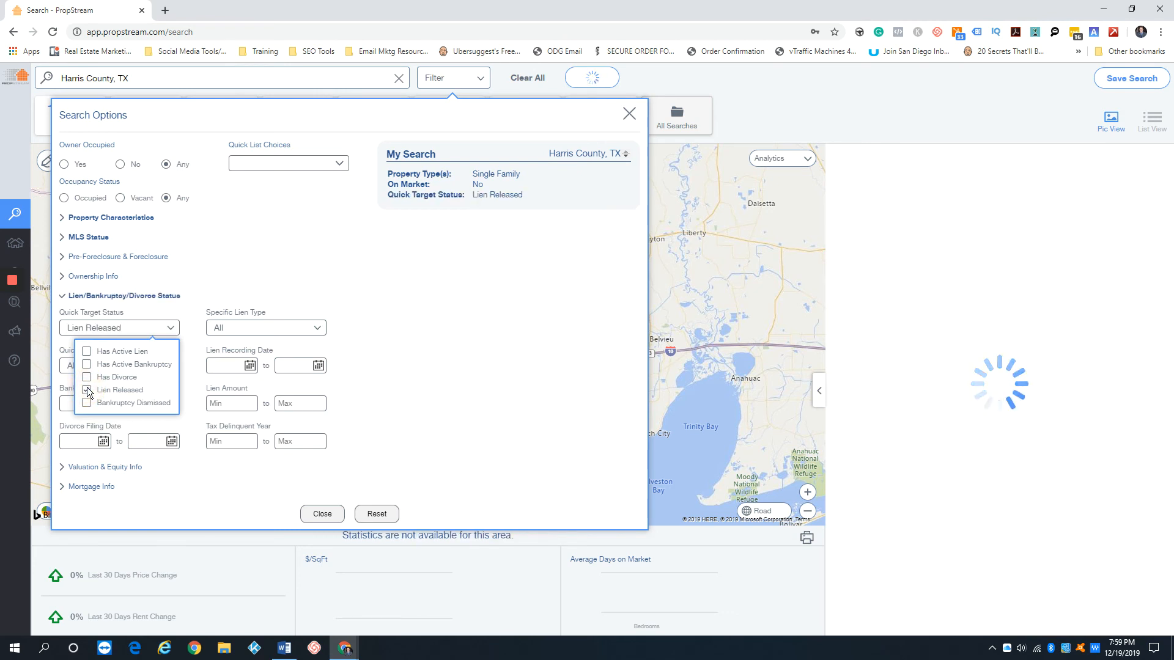
left_click(590, 77)
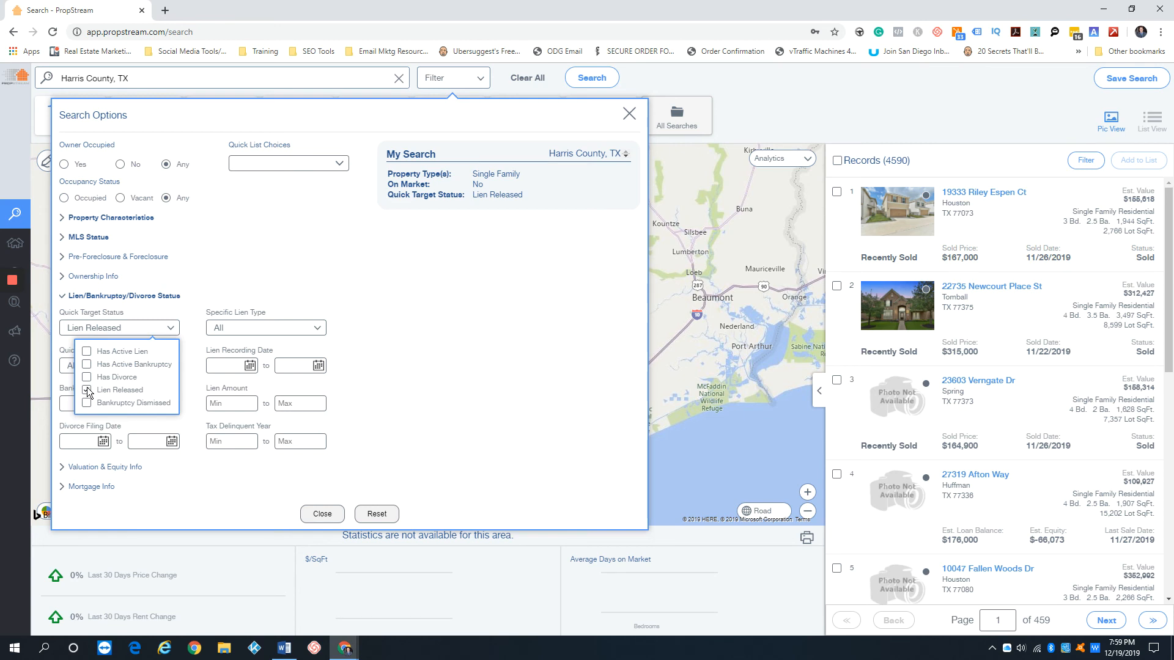
left_click(87, 390)
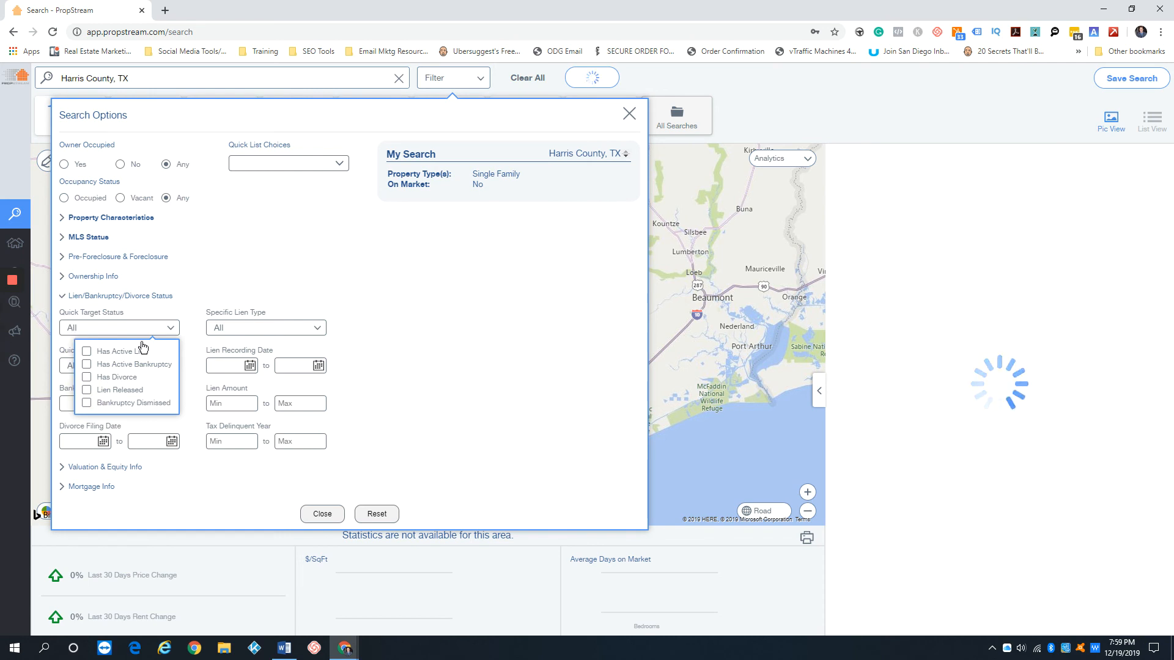
left_click(590, 77)
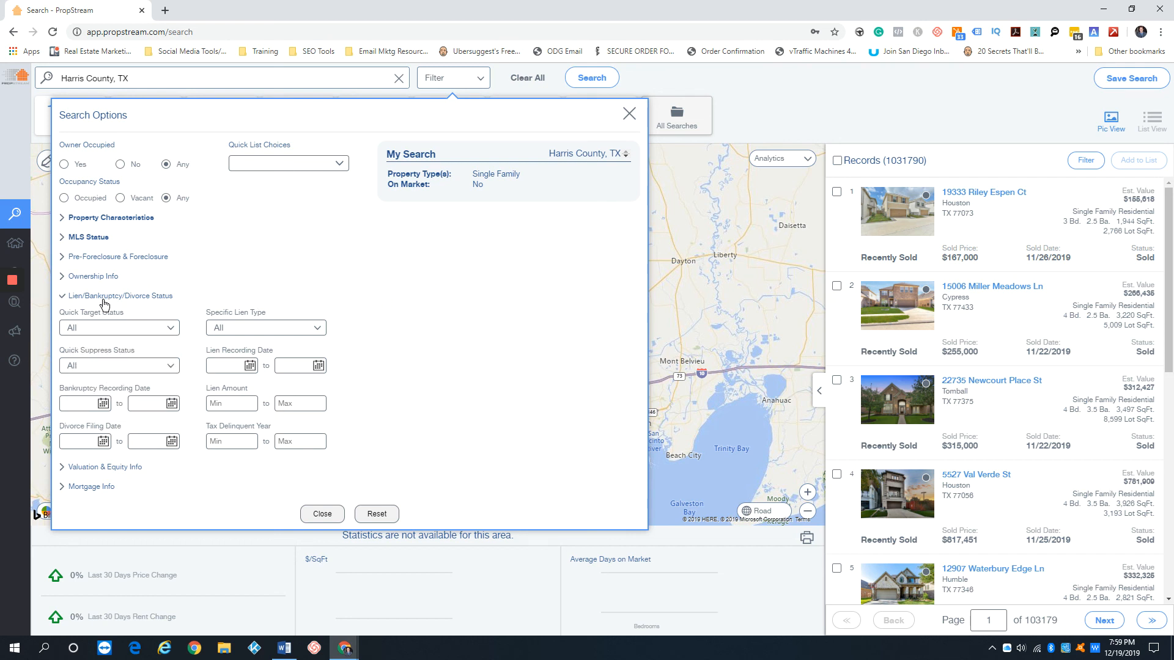
mouse_move(205, 416)
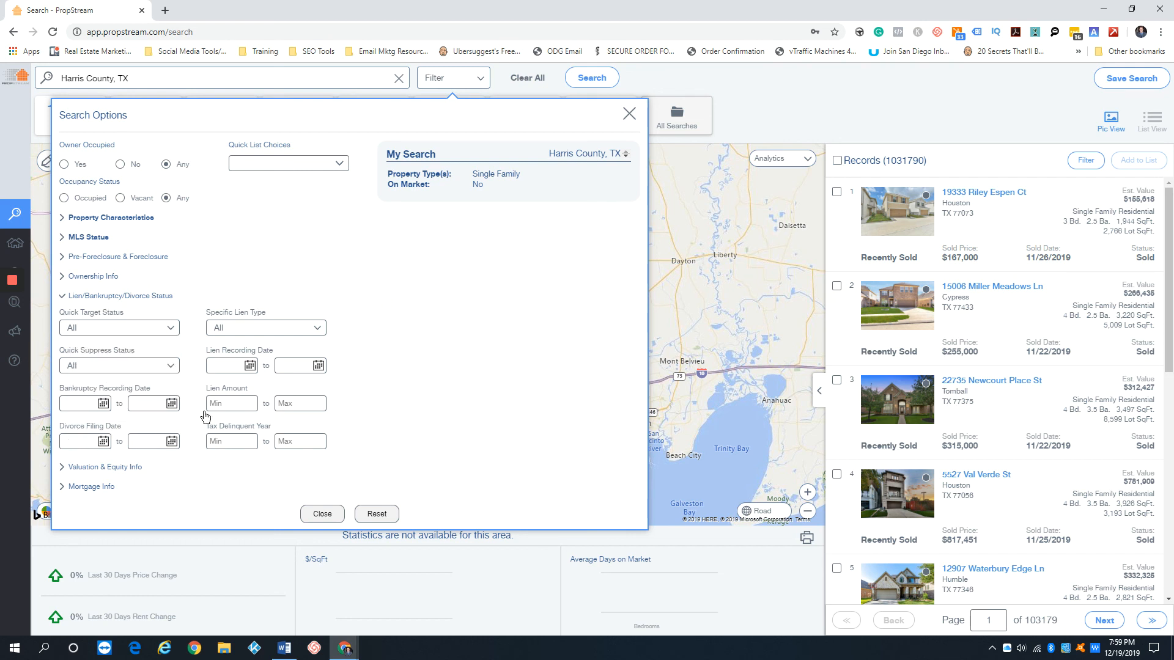
mouse_move(417, 309)
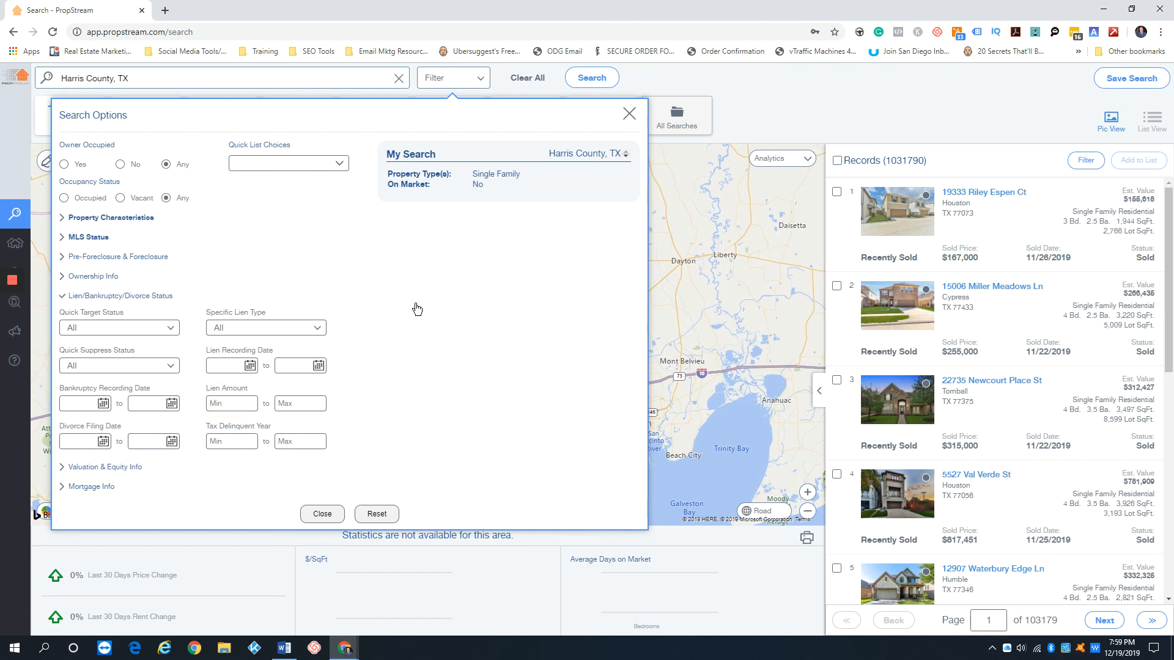